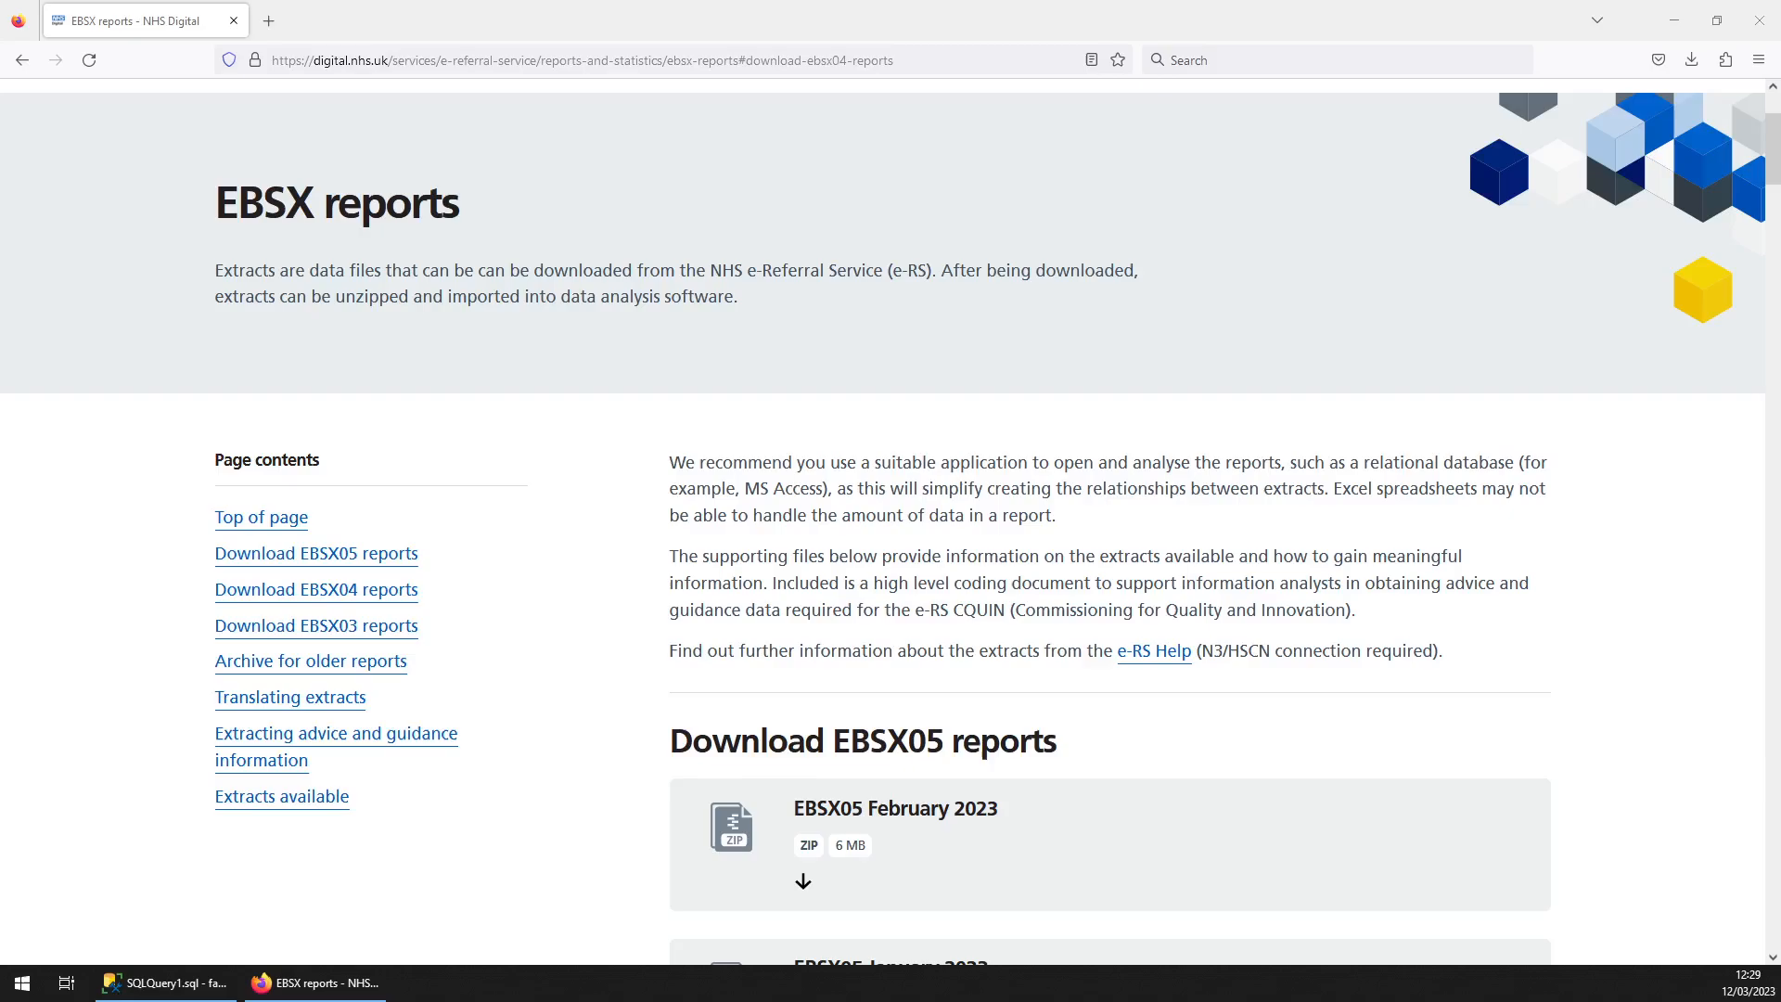
{"action": "mouse_move", "coordinate": [149, 935]}
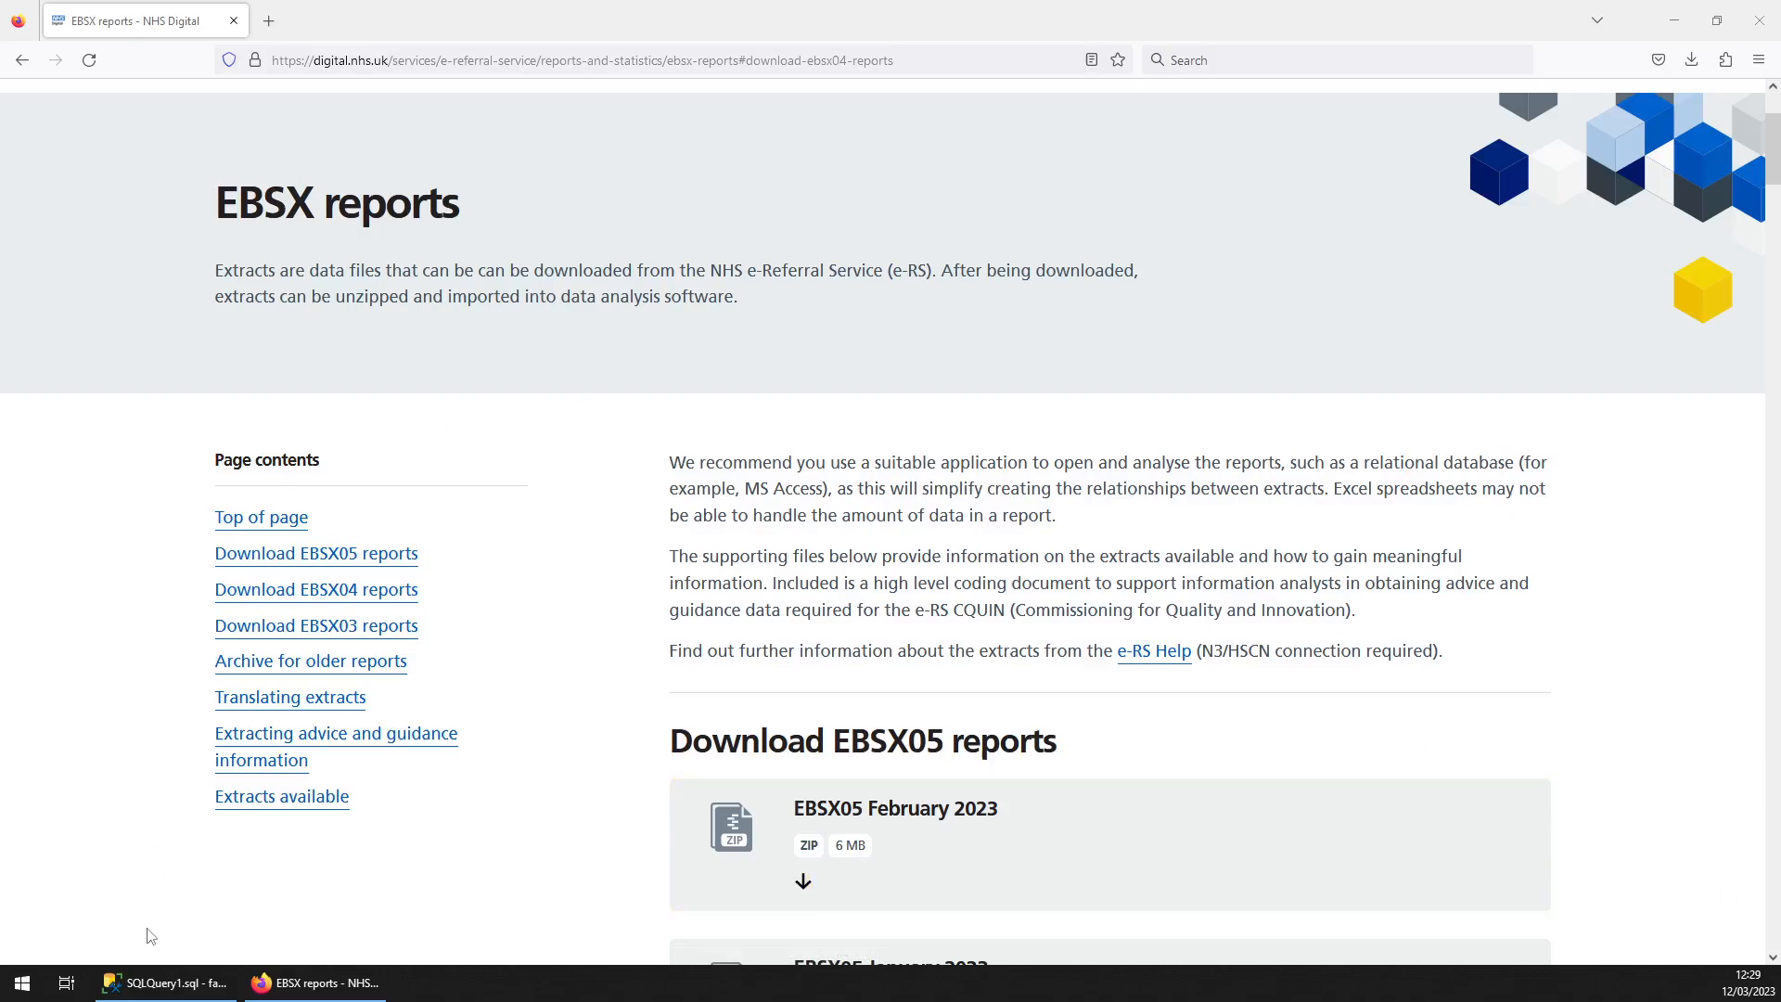
Return to SSMS showing the 78 snapshot dates across the EBSX03, EBSX04 and EBSX05 tables
{"action": "left_click", "coordinate": [164, 981]}
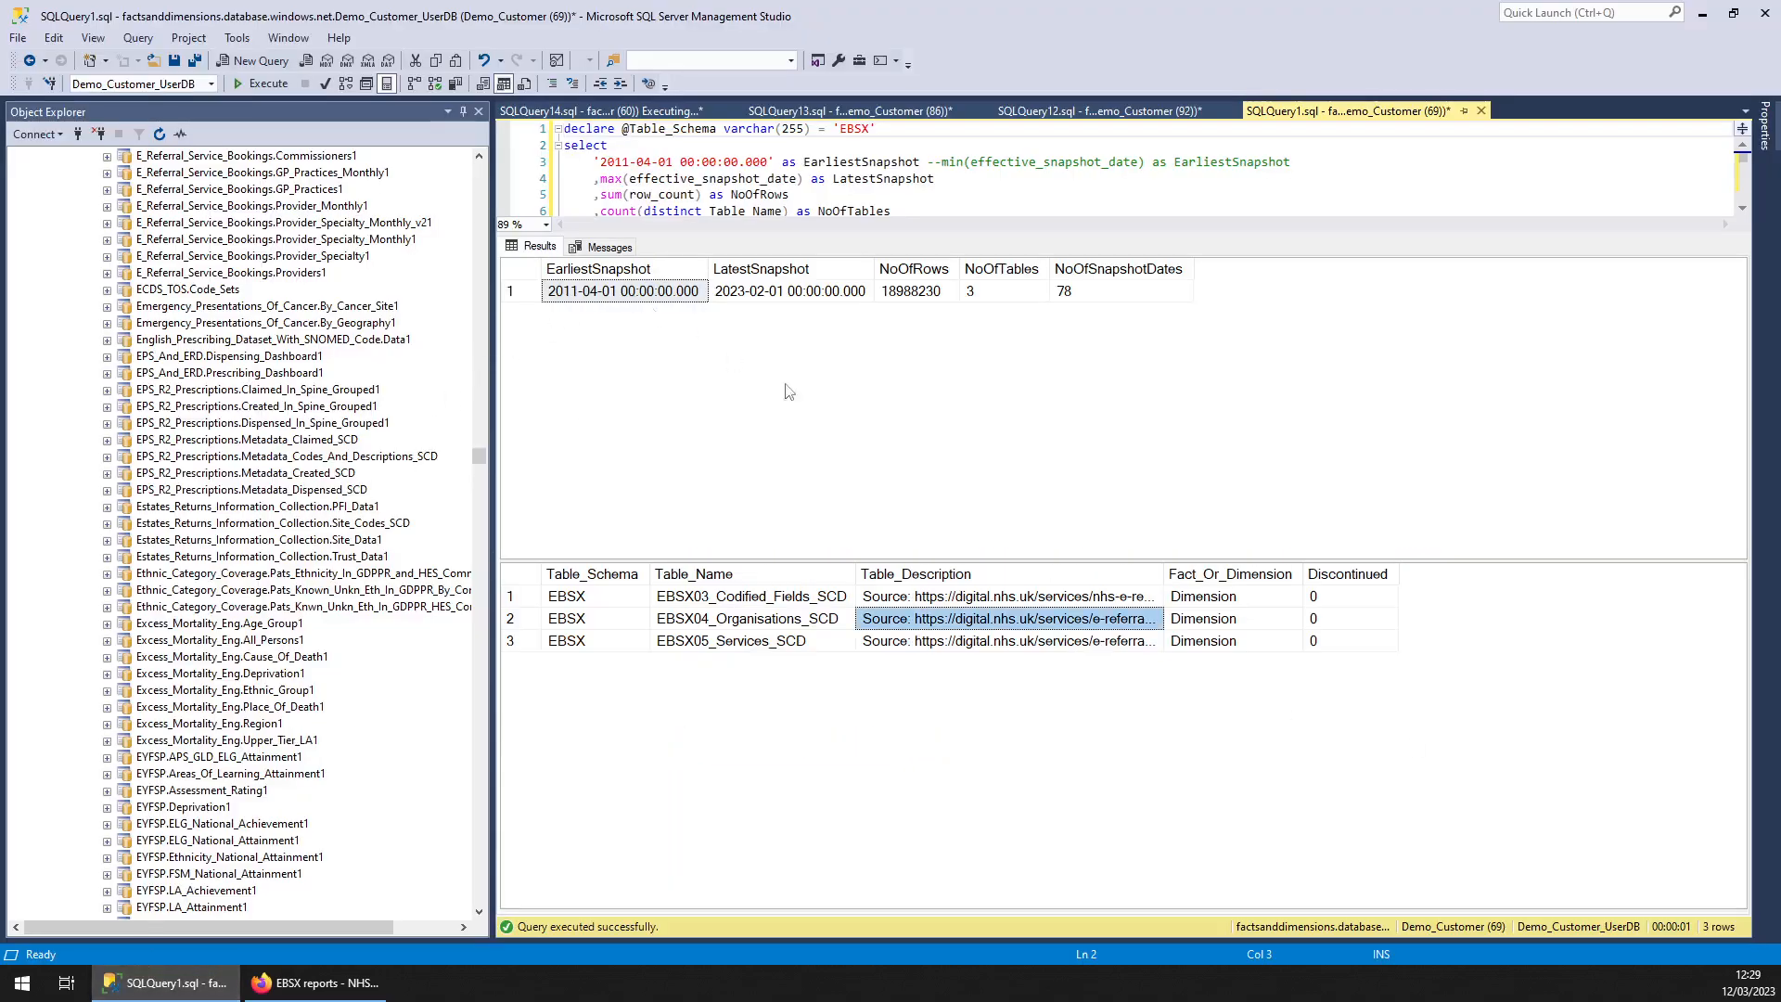
{"action": "mouse_move", "coordinate": [797, 690]}
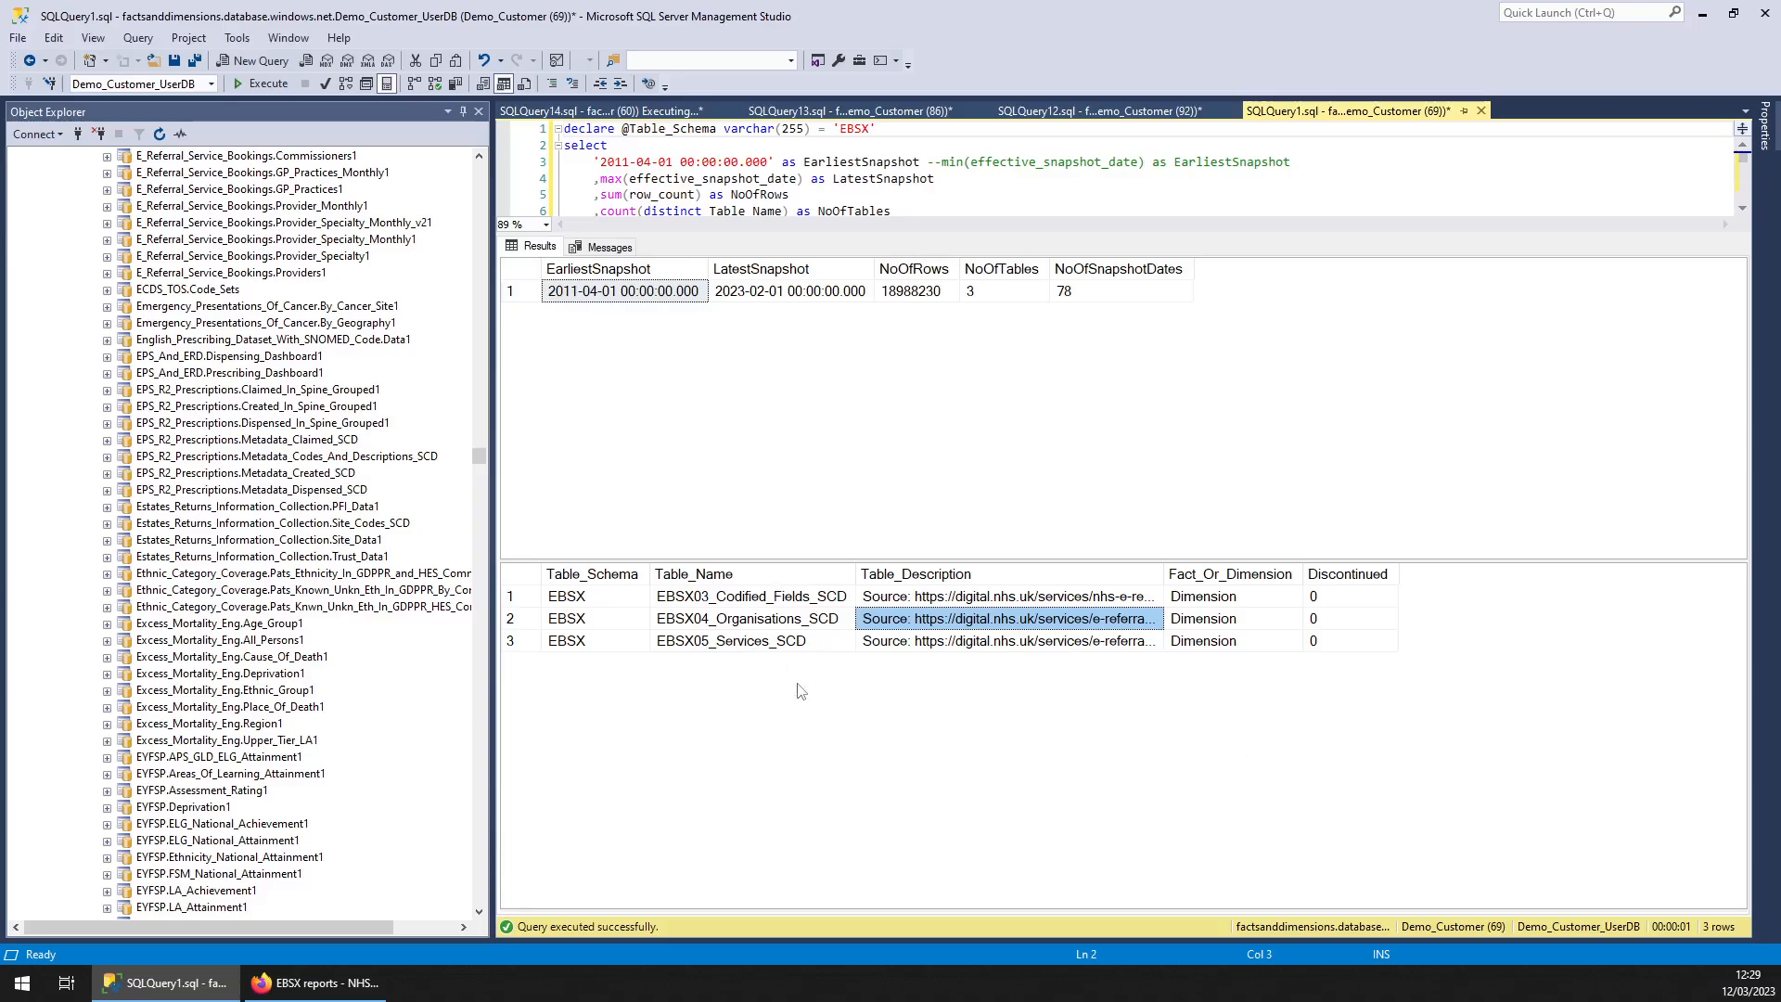
{"action": "mouse_move", "coordinate": [874, 451]}
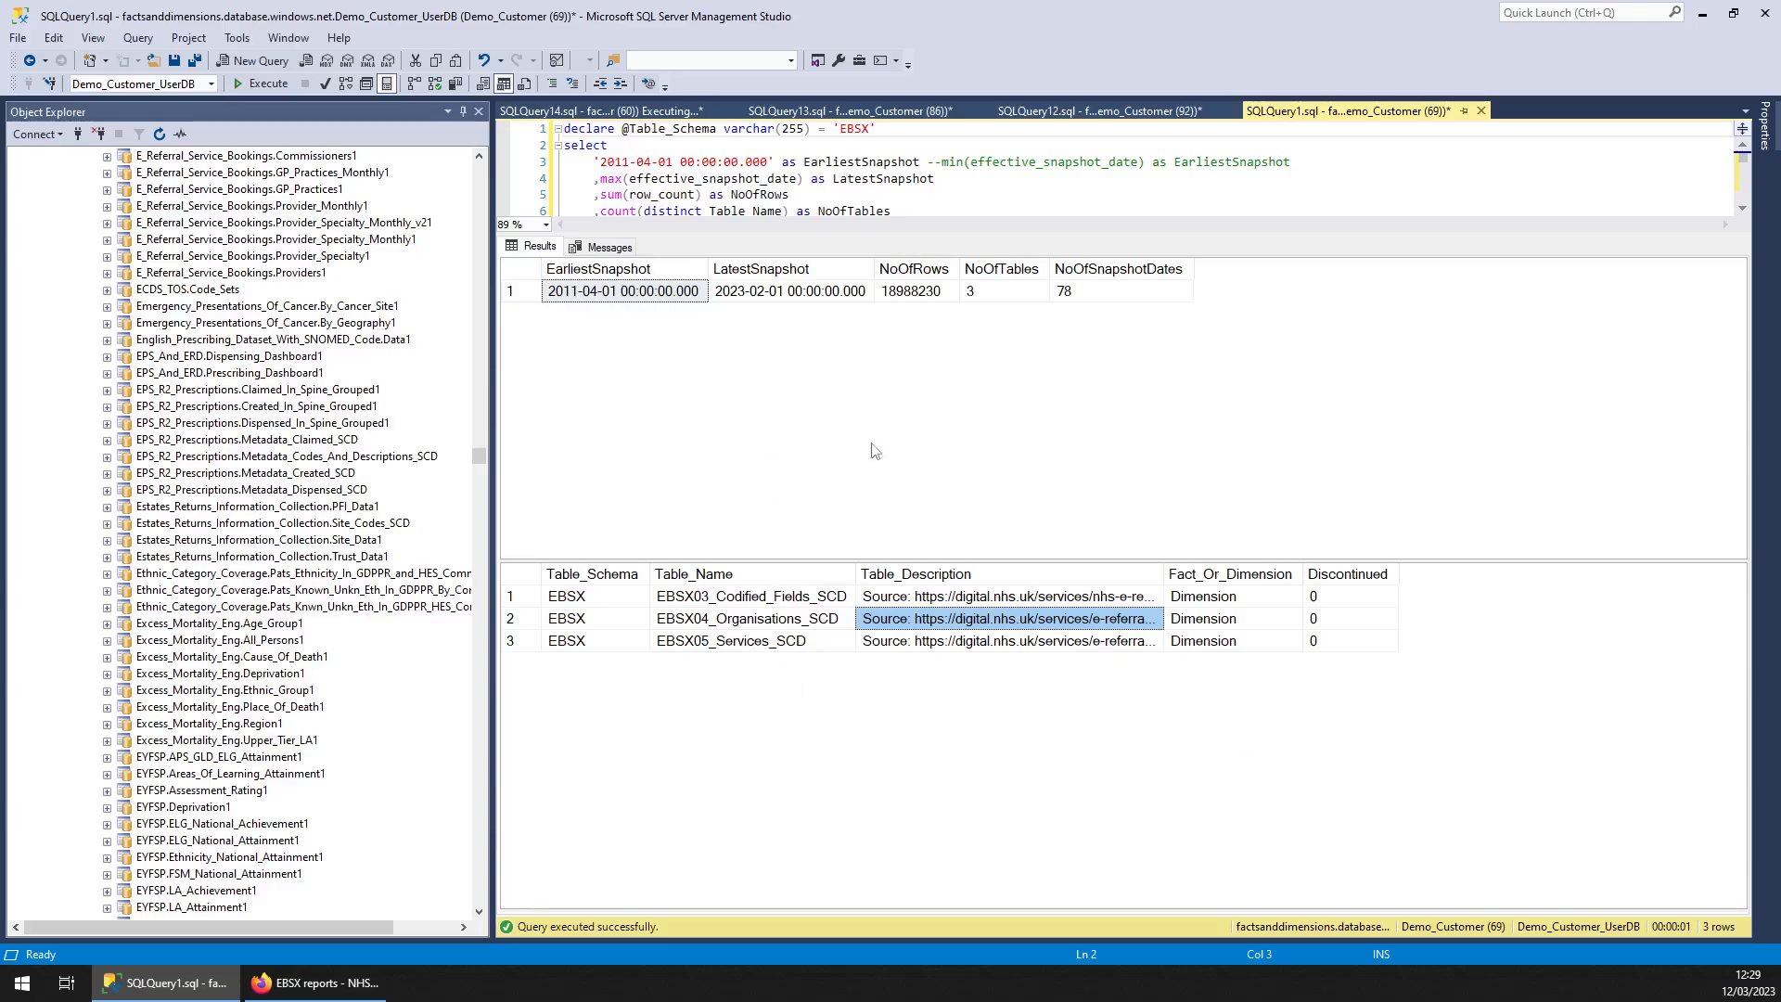
{"action": "mouse_move", "coordinate": [609, 341]}
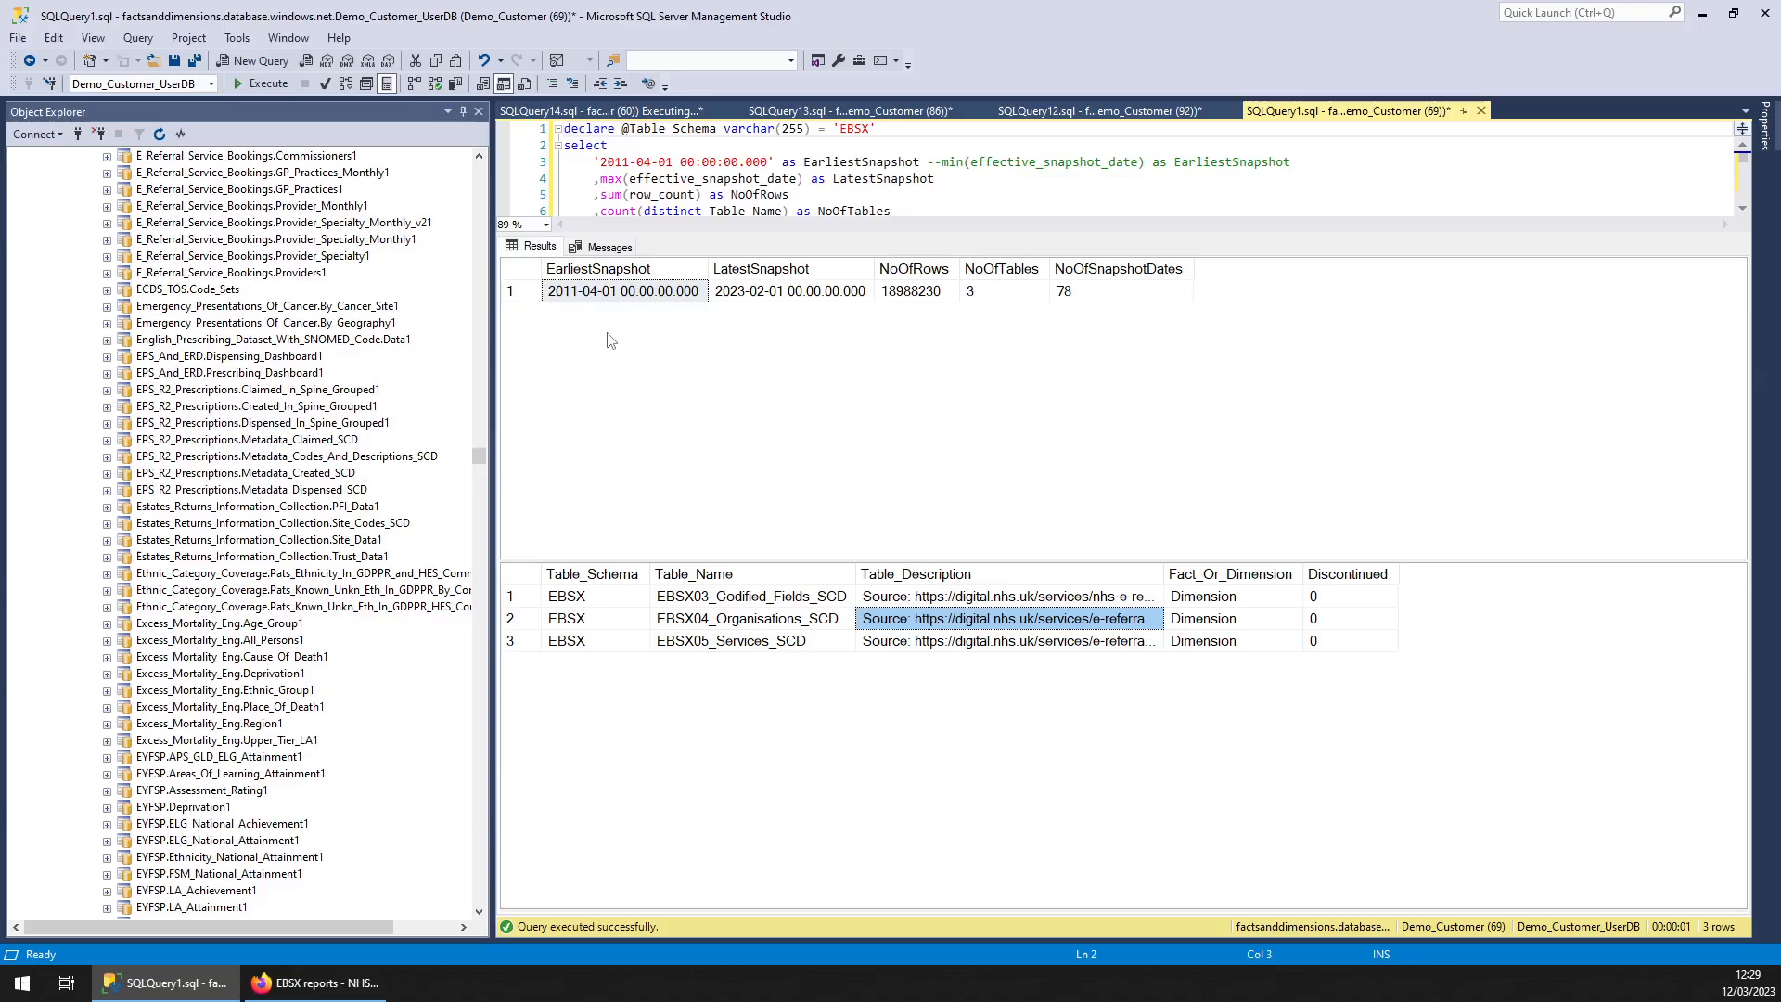
{"action": "mouse_move", "coordinate": [890, 300]}
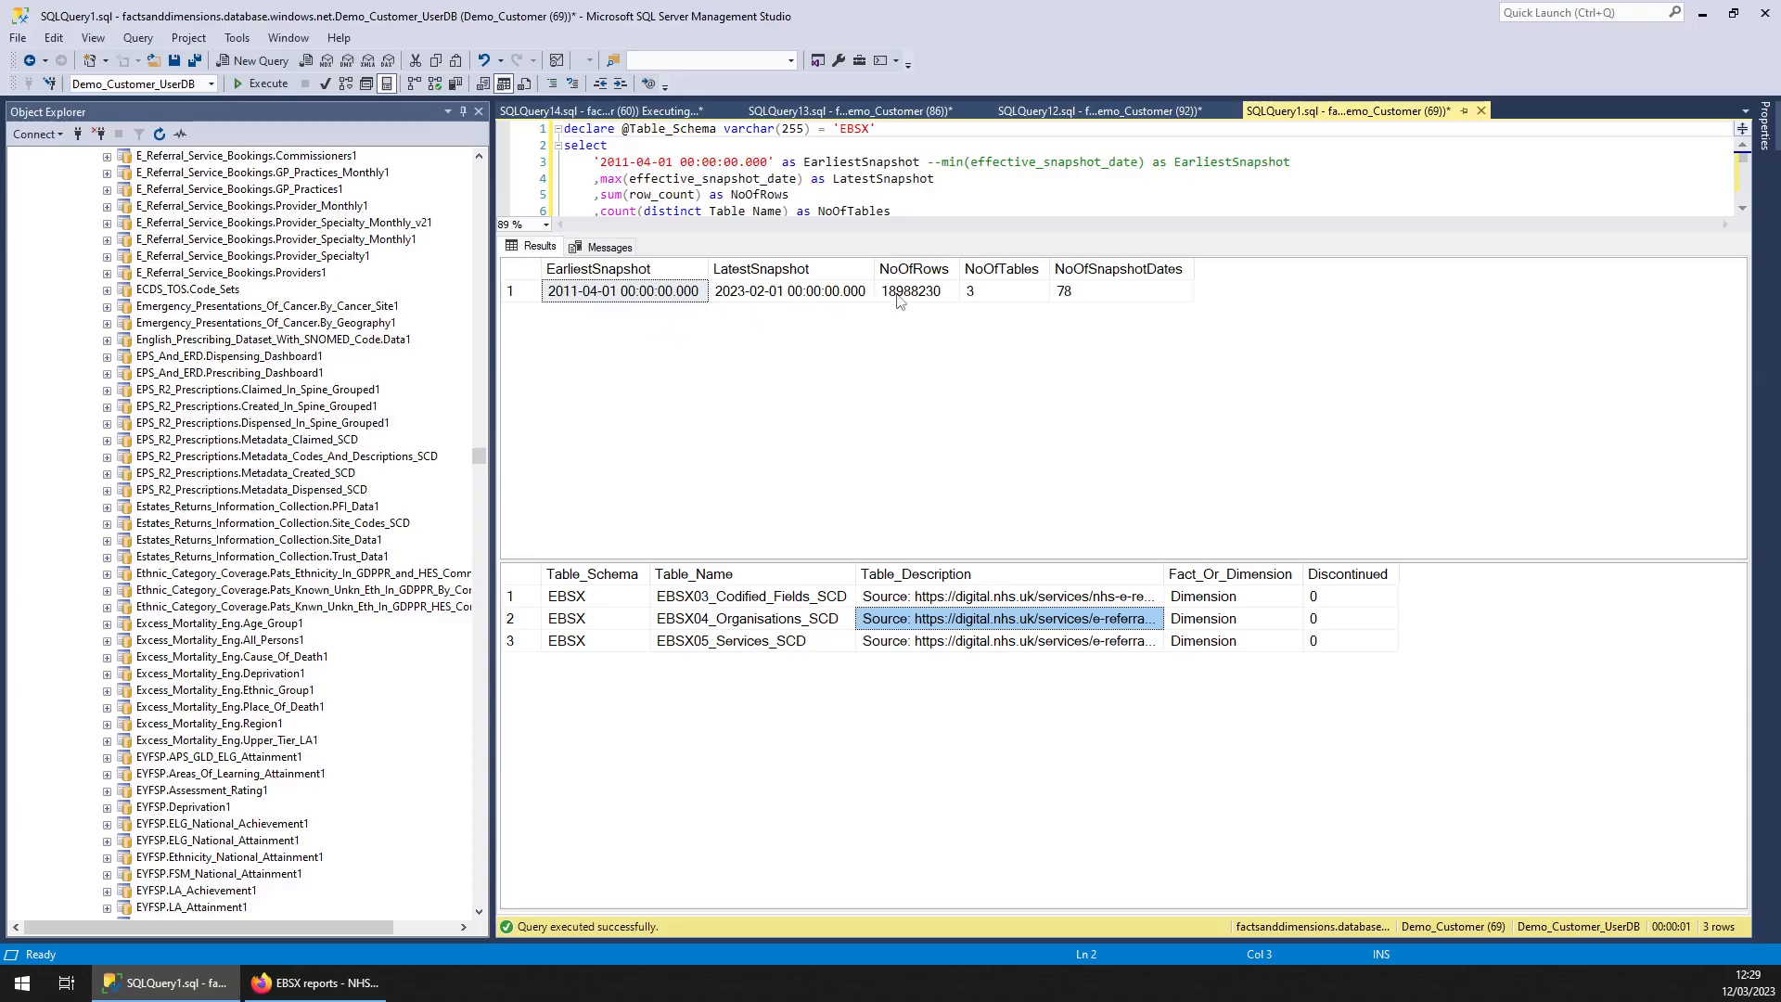
{"action": "mouse_move", "coordinate": [1041, 110]}
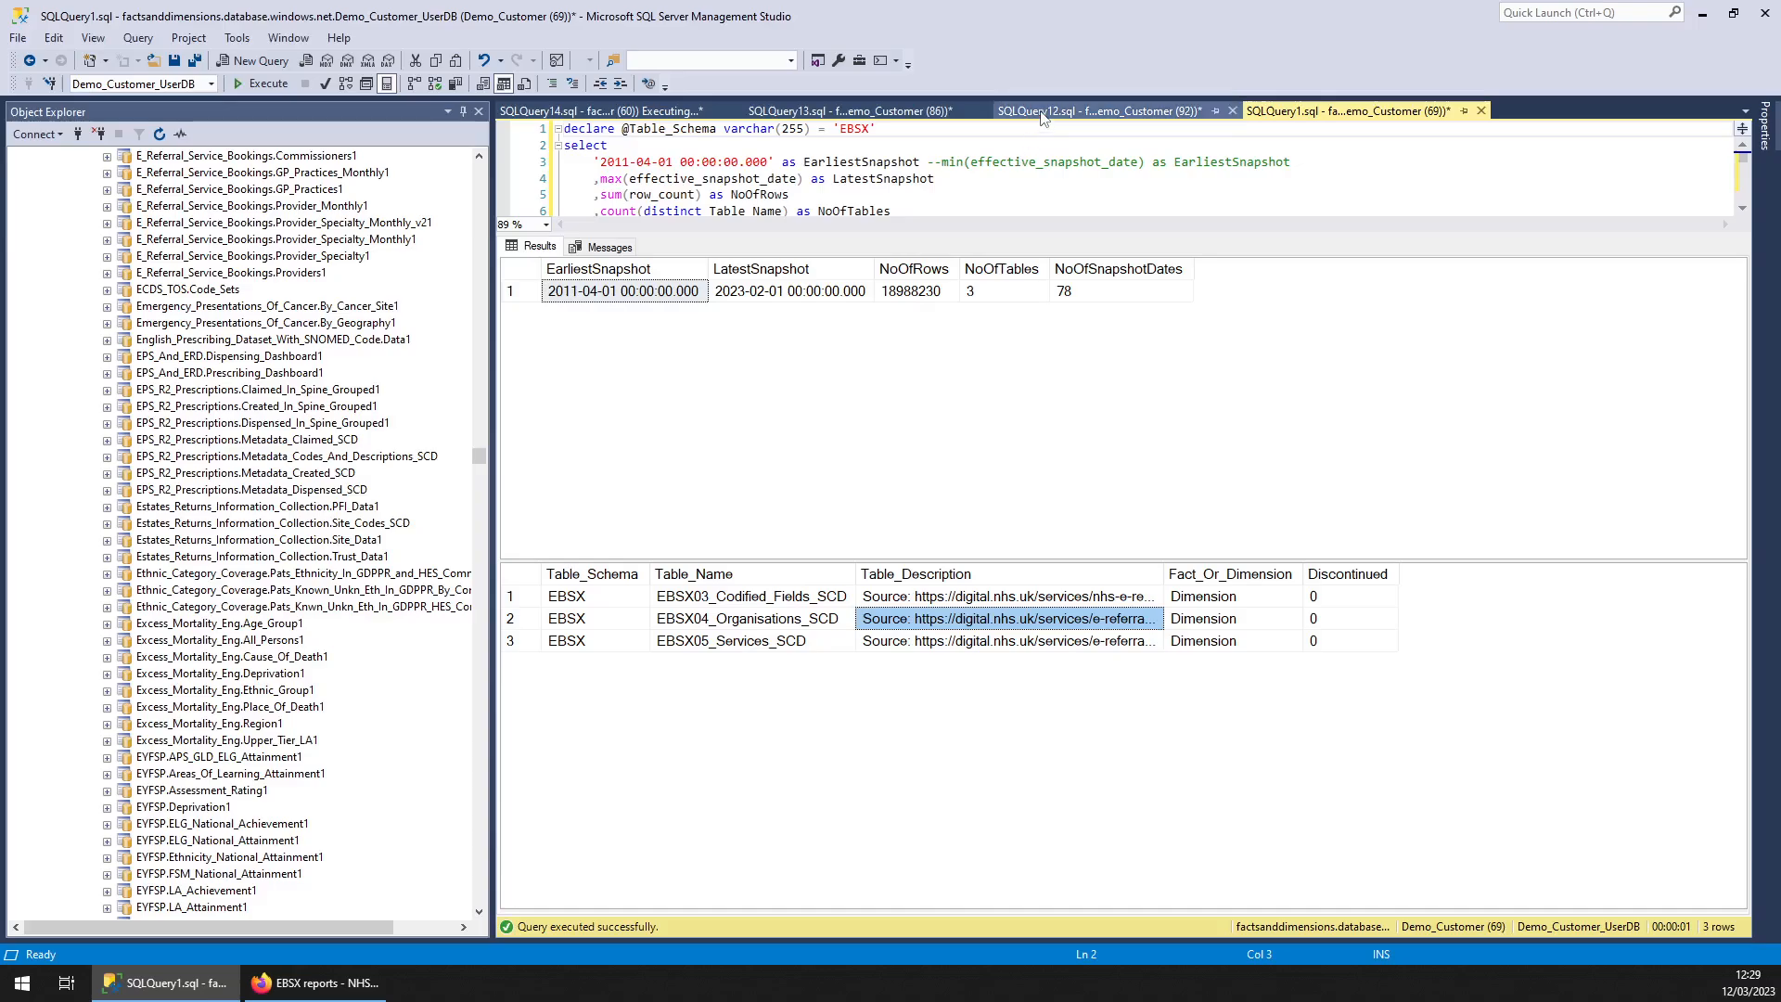
Review the full distinct Display and Usage value lists in the codified fields results, then move to the organisations query
{"action": "left_click", "coordinate": [1070, 109]}
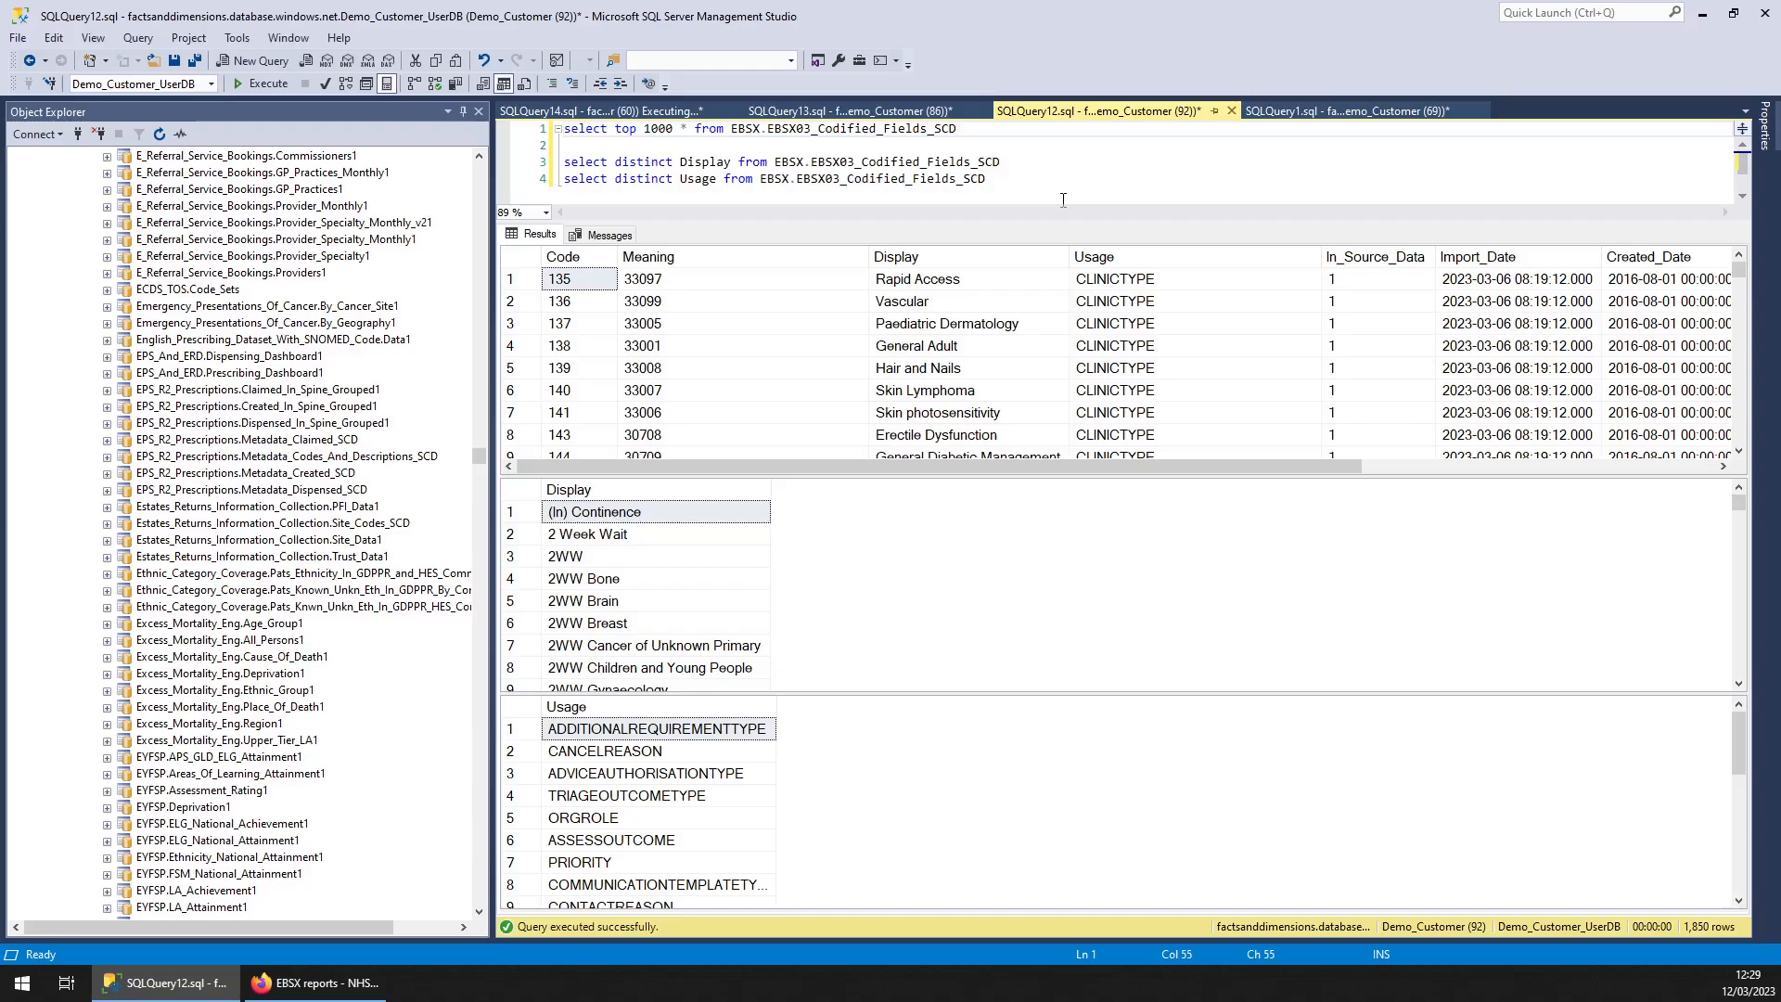
{"action": "left_click", "coordinate": [966, 300]}
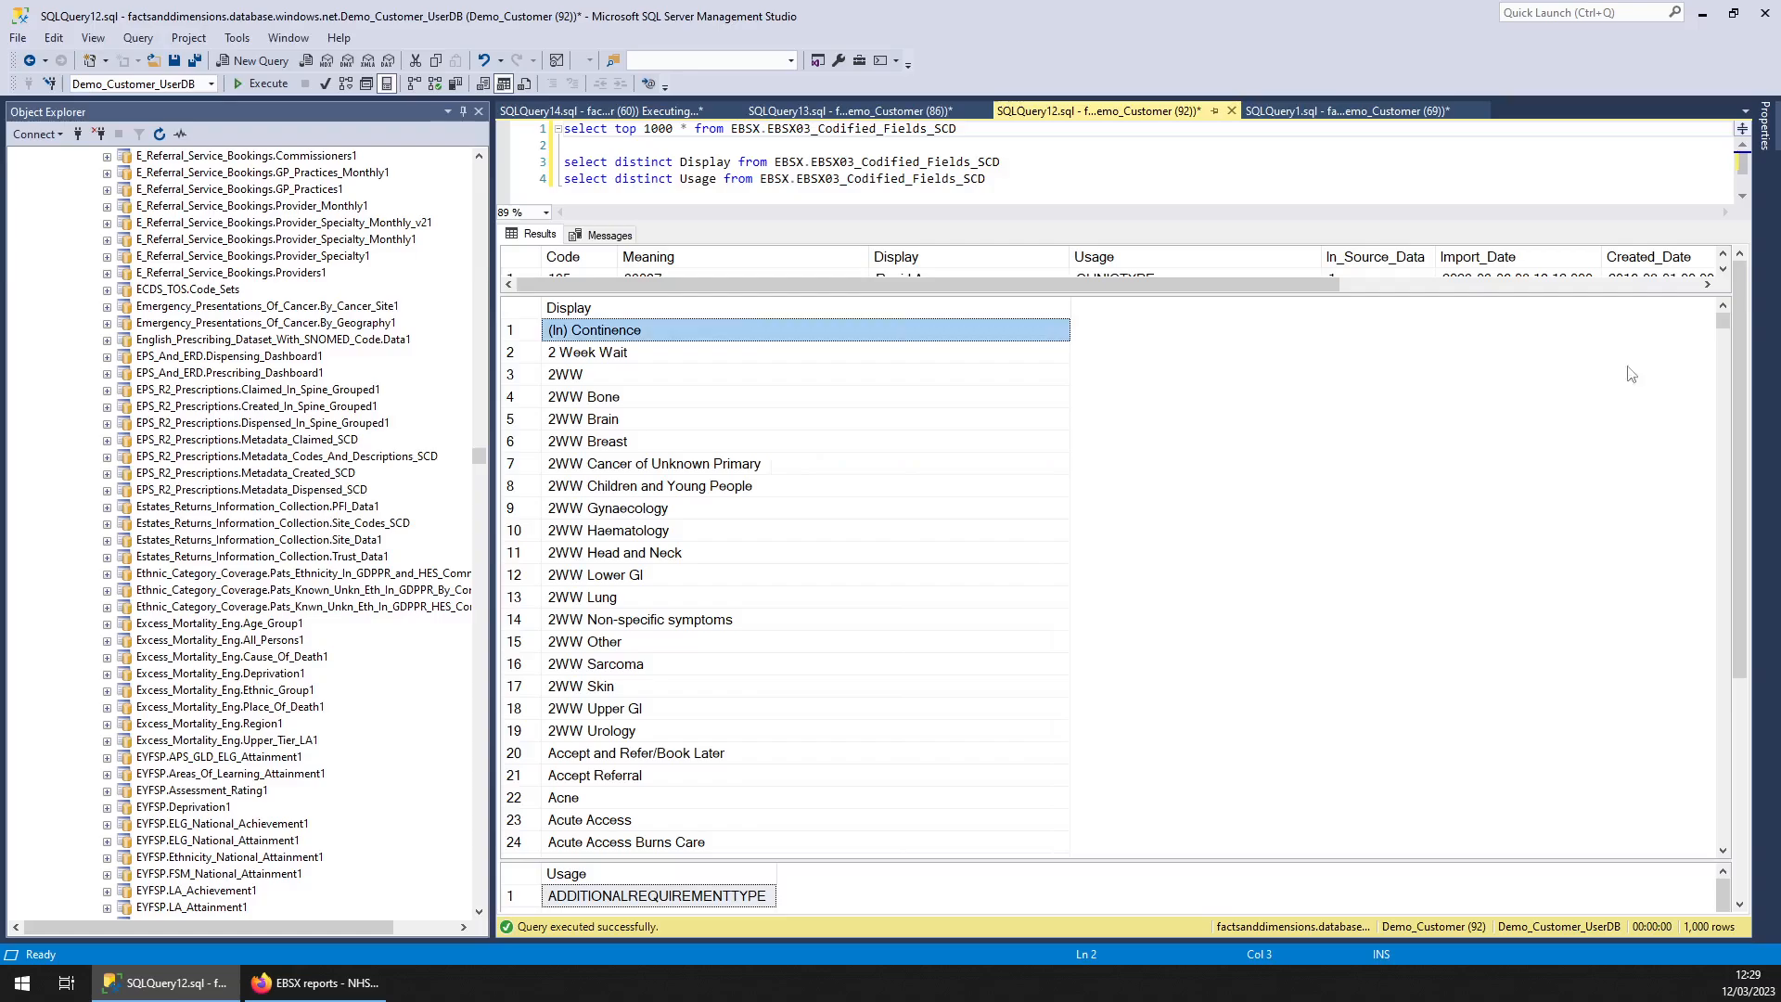
{"action": "scroll", "scroll_direction": "down", "scroll_amount": 3}
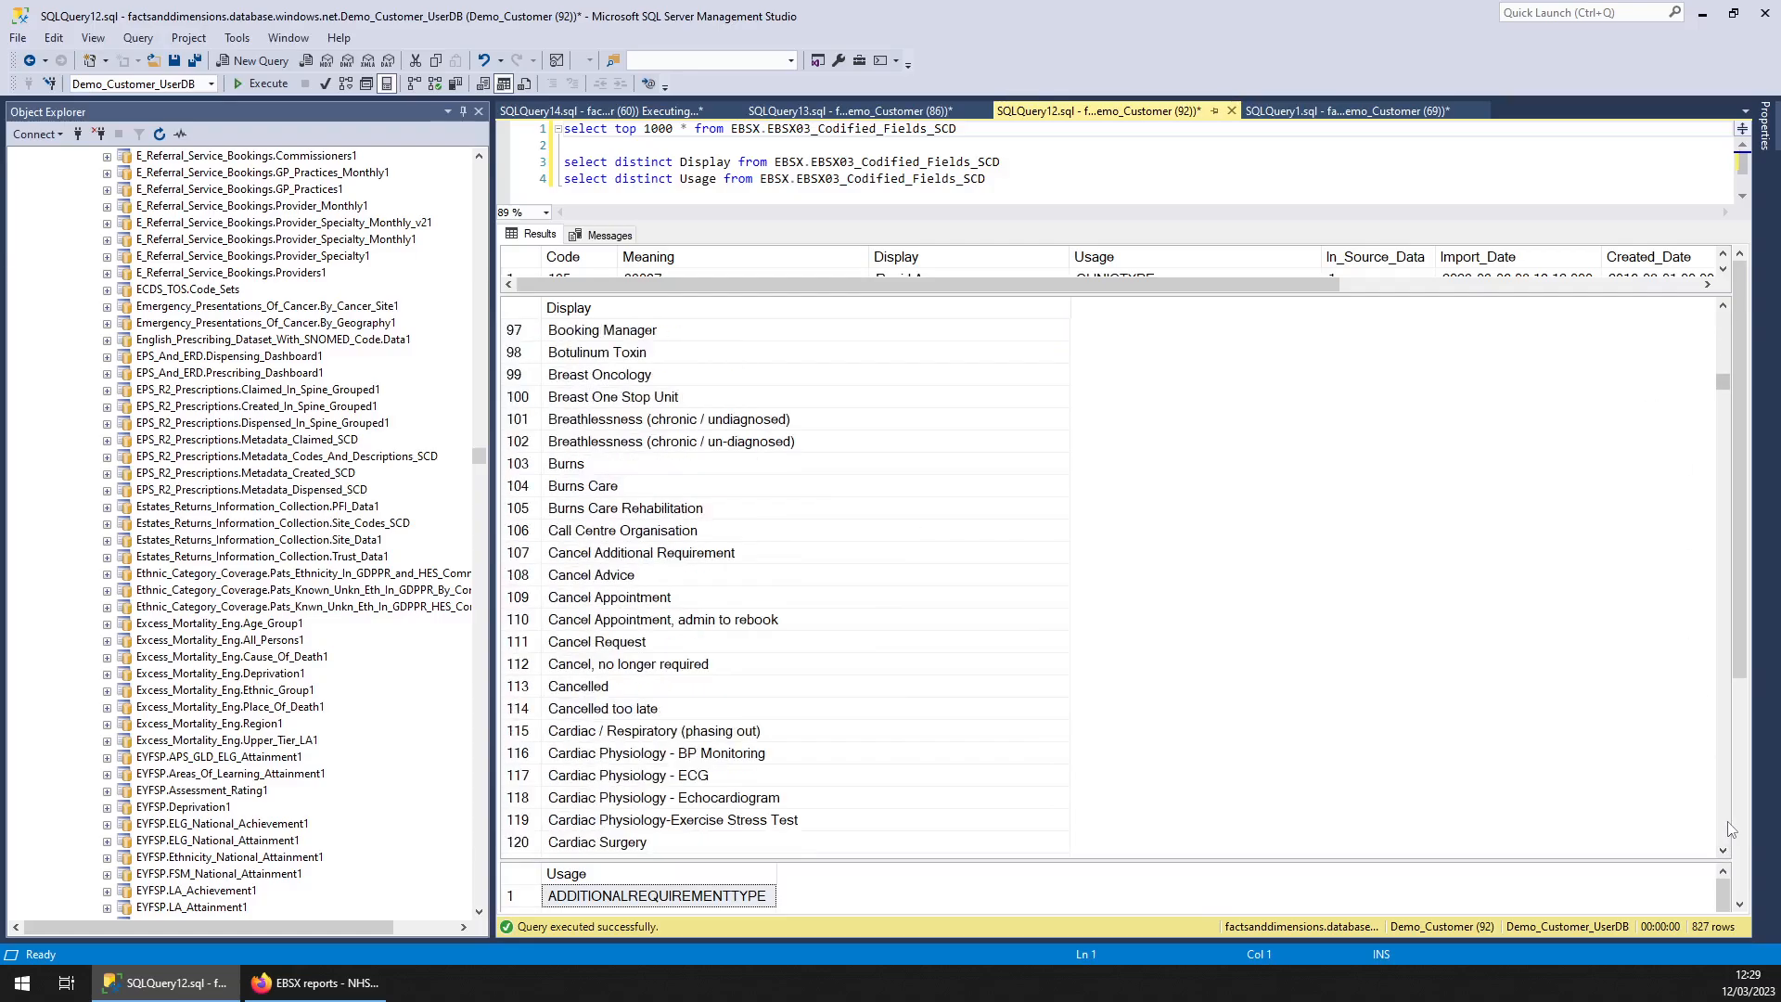
{"action": "scroll", "scroll_direction": "down", "scroll_amount": 3}
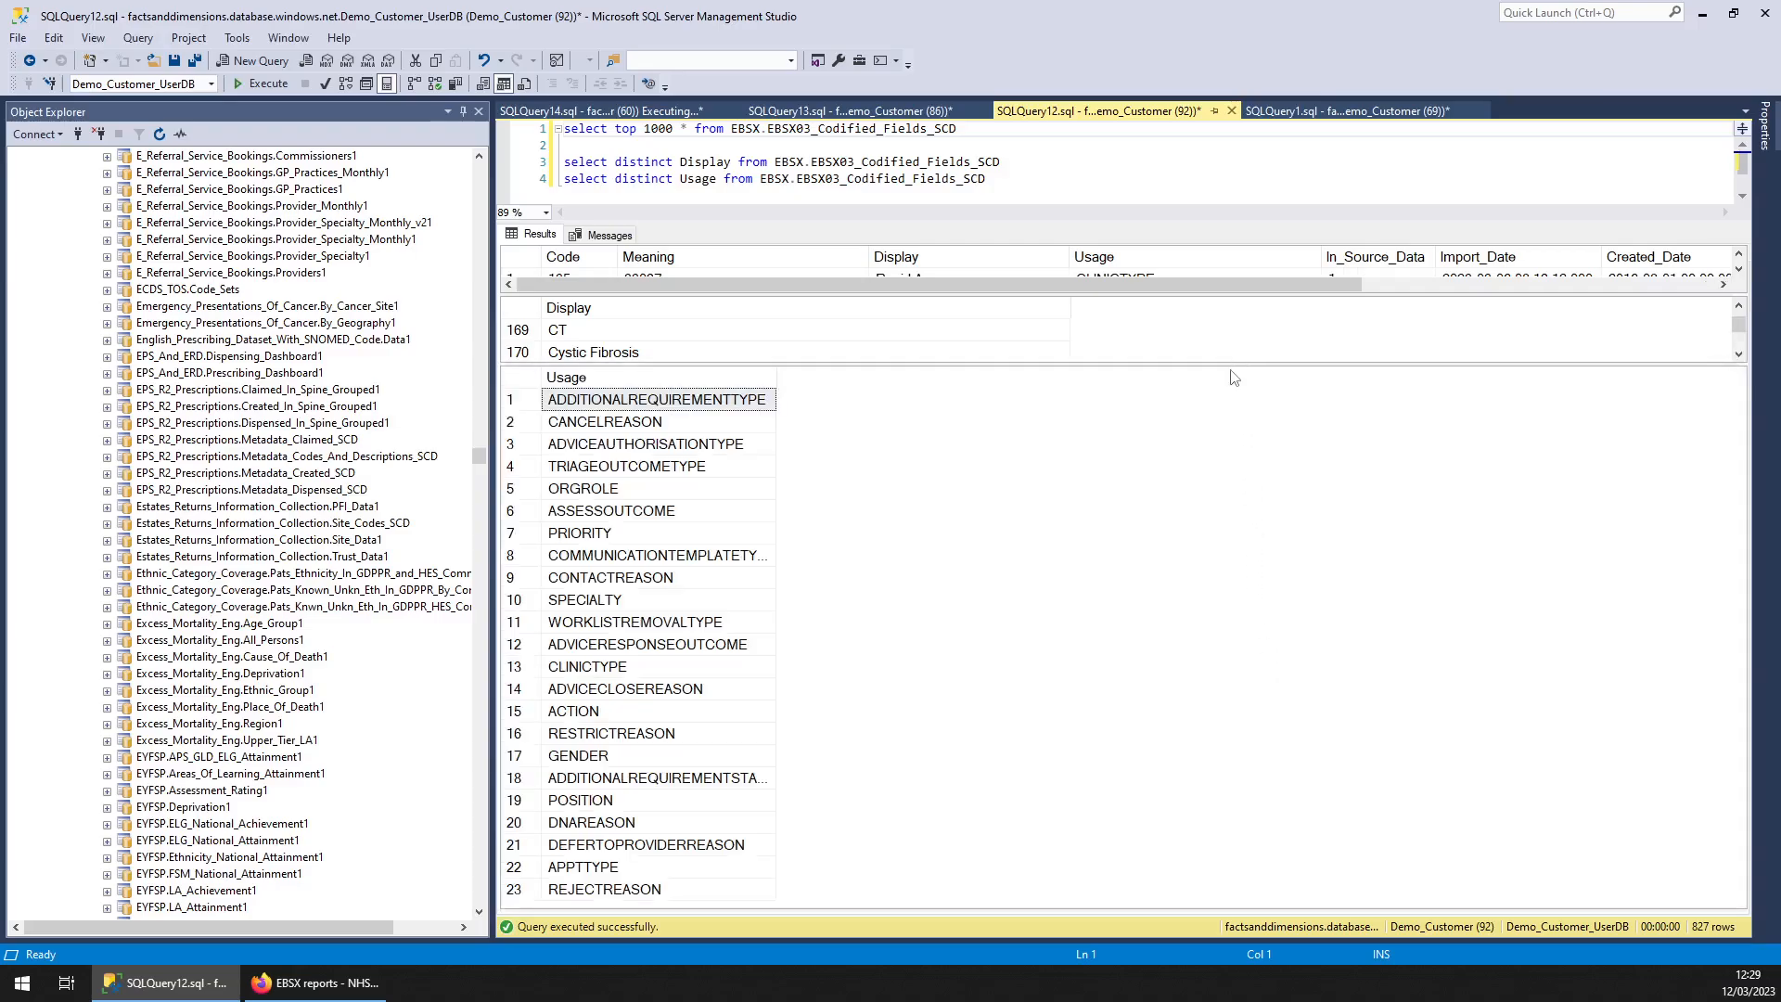
{"action": "left_click", "coordinate": [657, 399]}
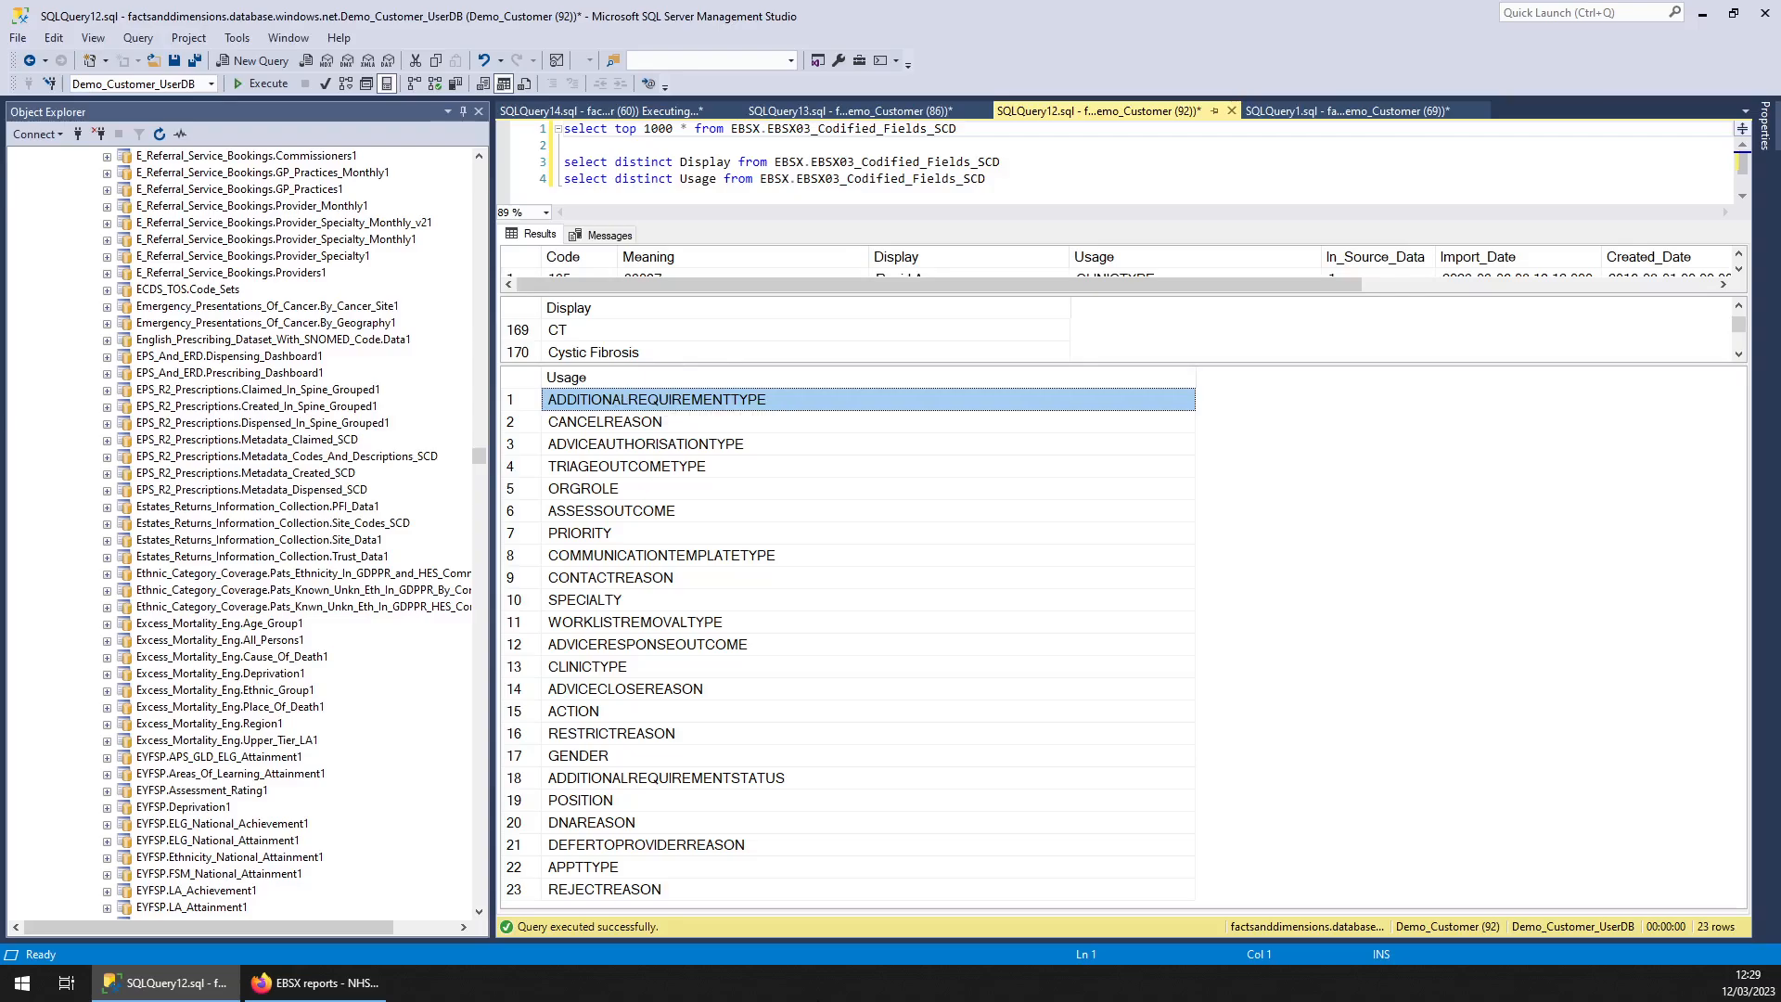
{"action": "left_click", "coordinate": [846, 109]}
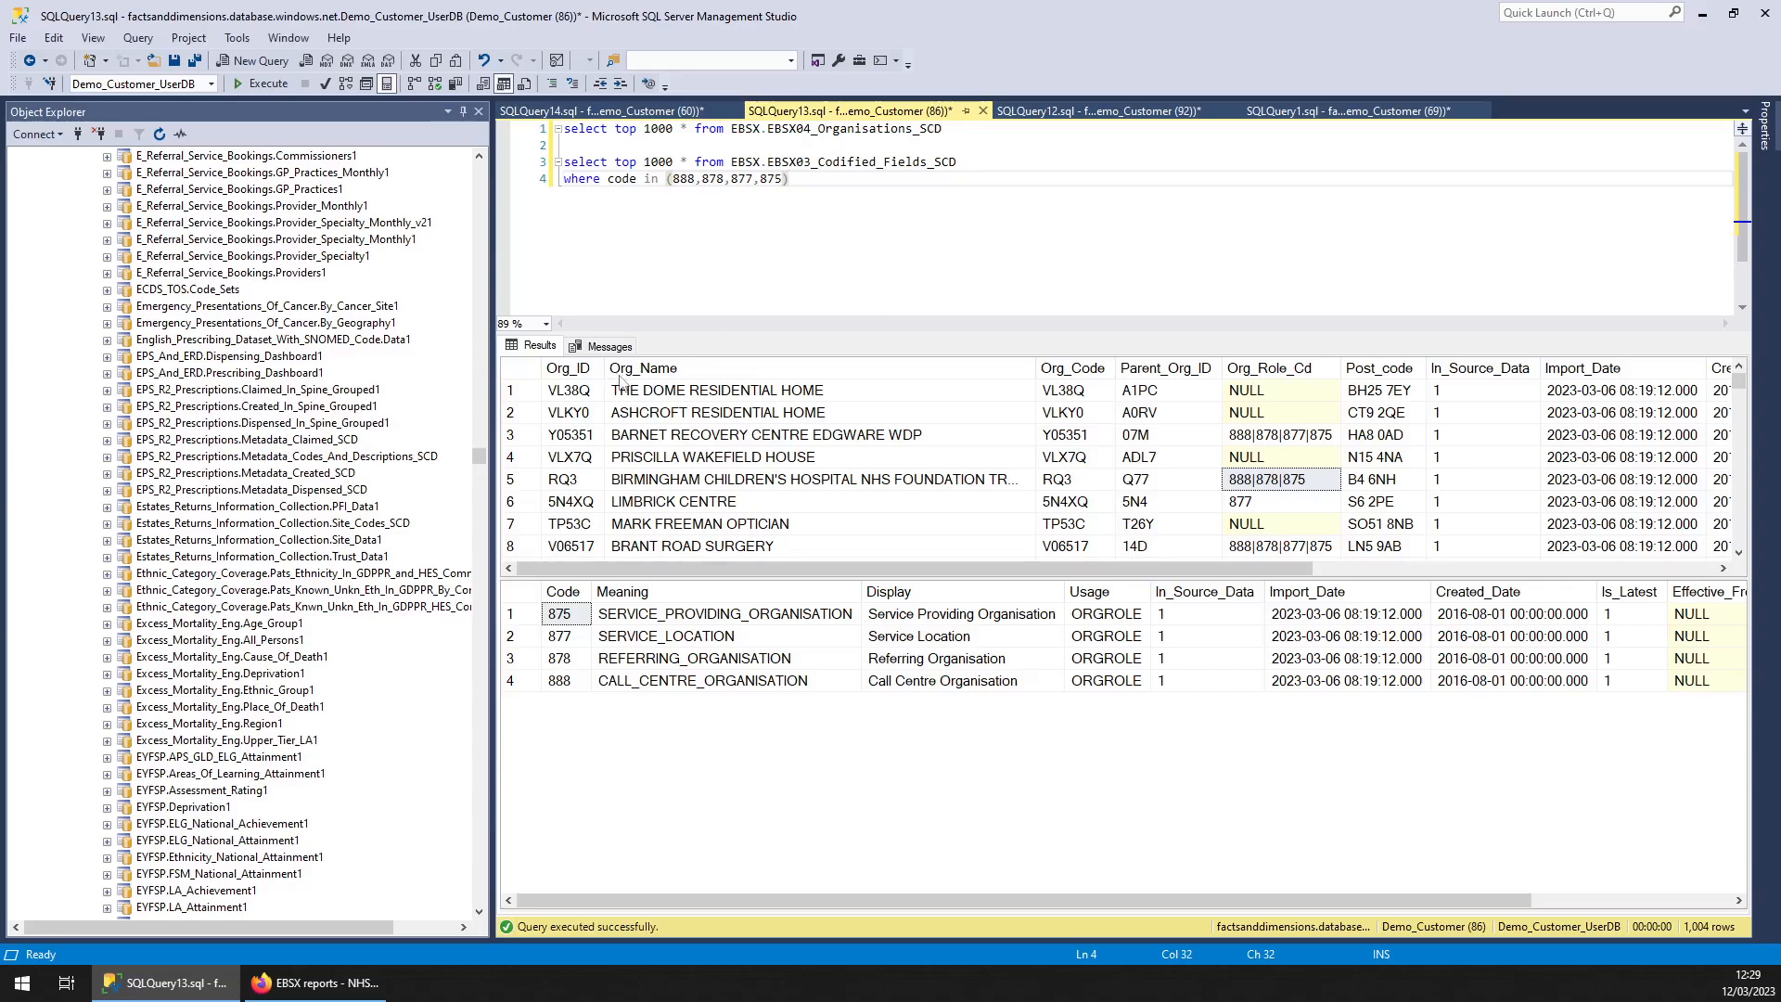
Compare Org_ID and Org_Role_Cd, including Barnet Recovery Centre's combined codes, against role codes 875, 877, 878 and 888
{"action": "left_click", "coordinate": [568, 368]}
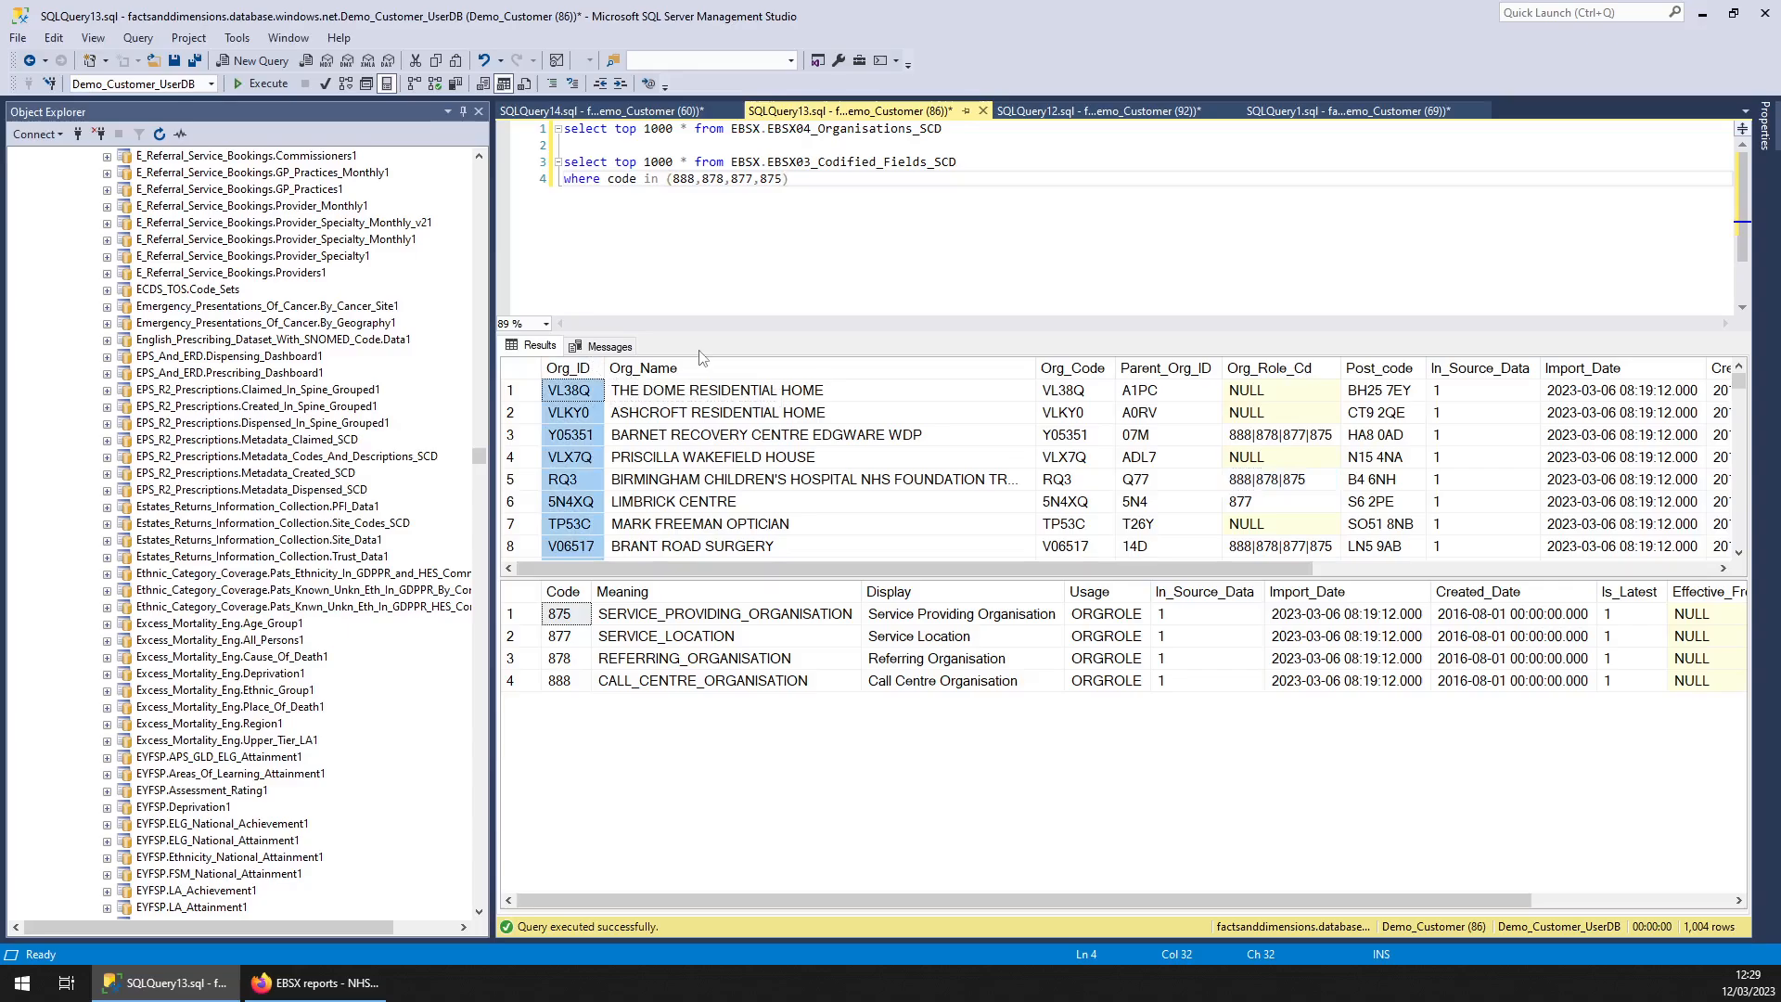
{"action": "left_click", "coordinate": [1276, 368]}
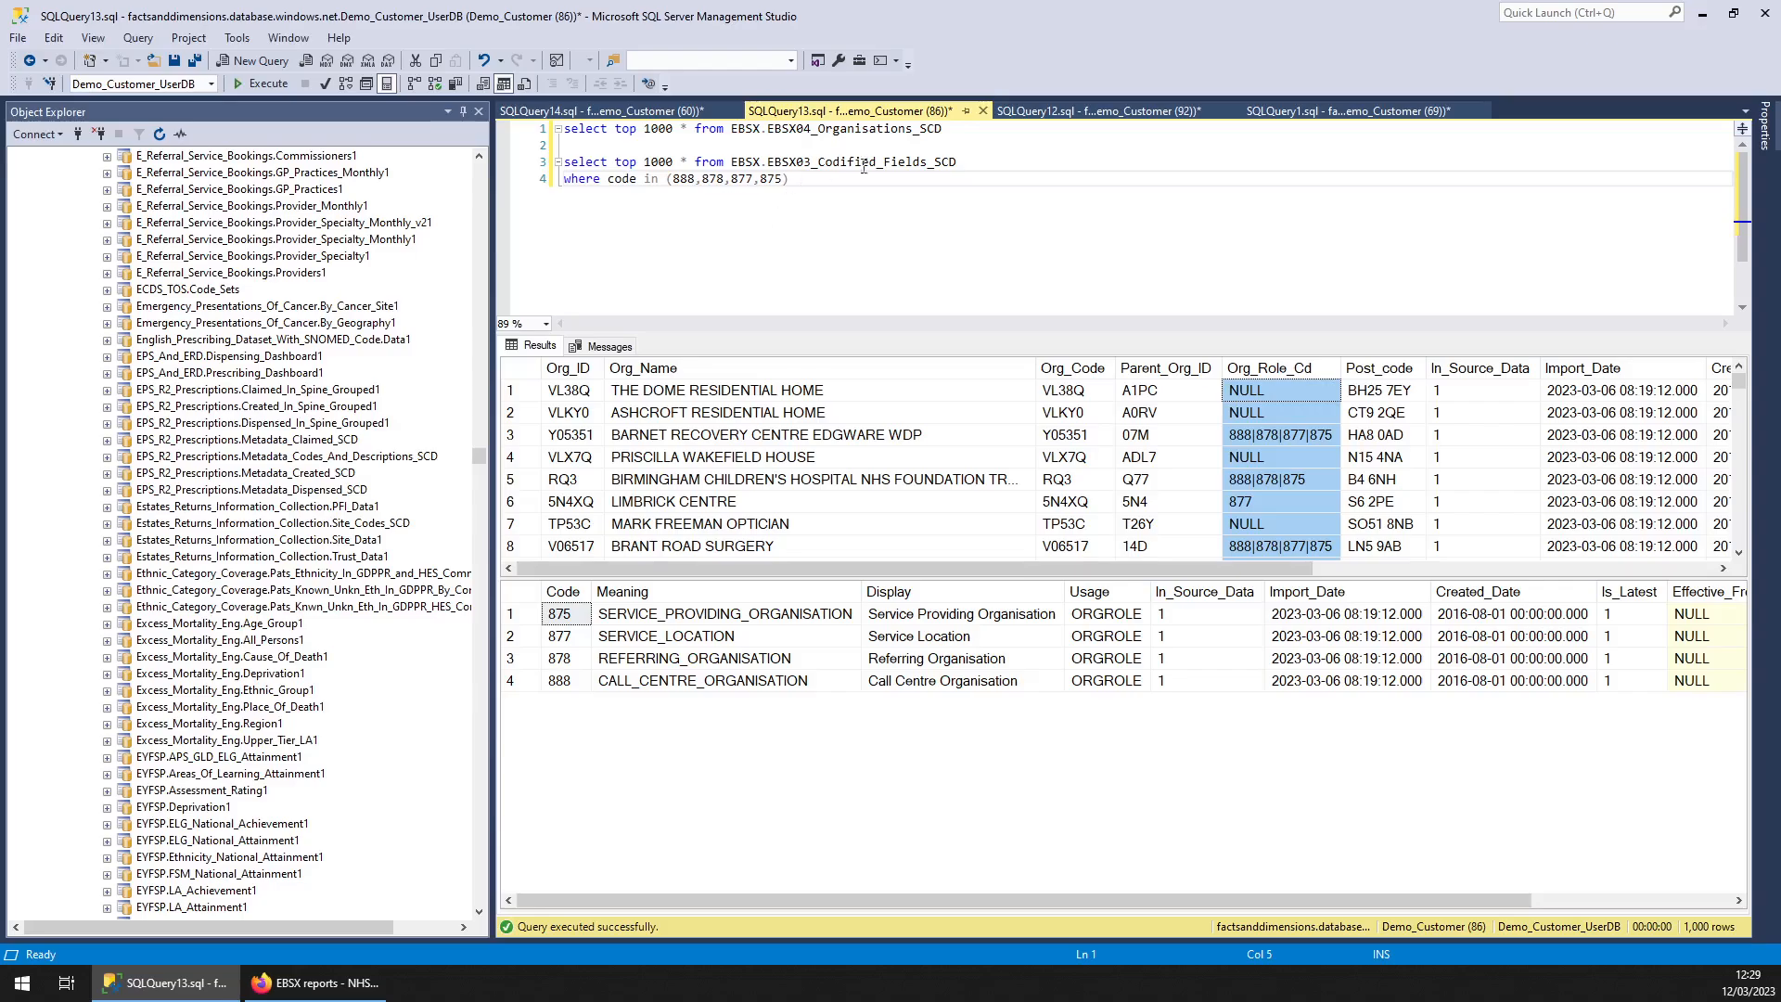
{"action": "left_click", "coordinate": [788, 178]}
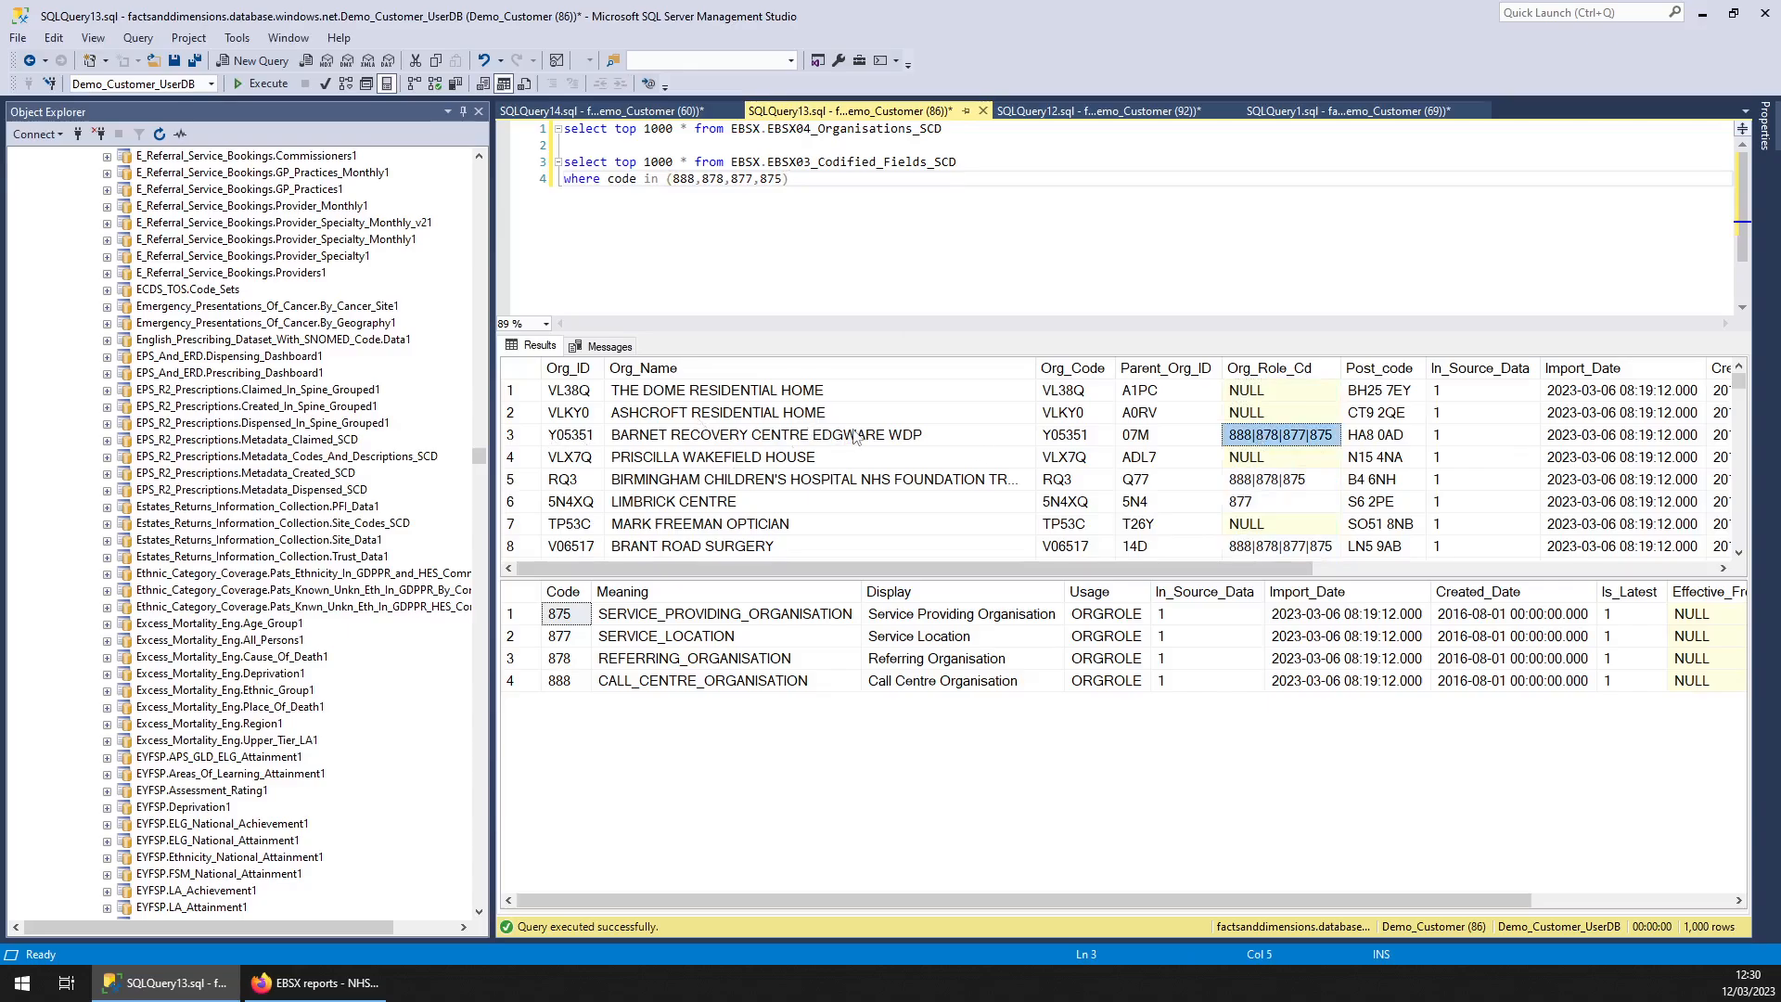
{"action": "mouse_move", "coordinate": [1300, 421]}
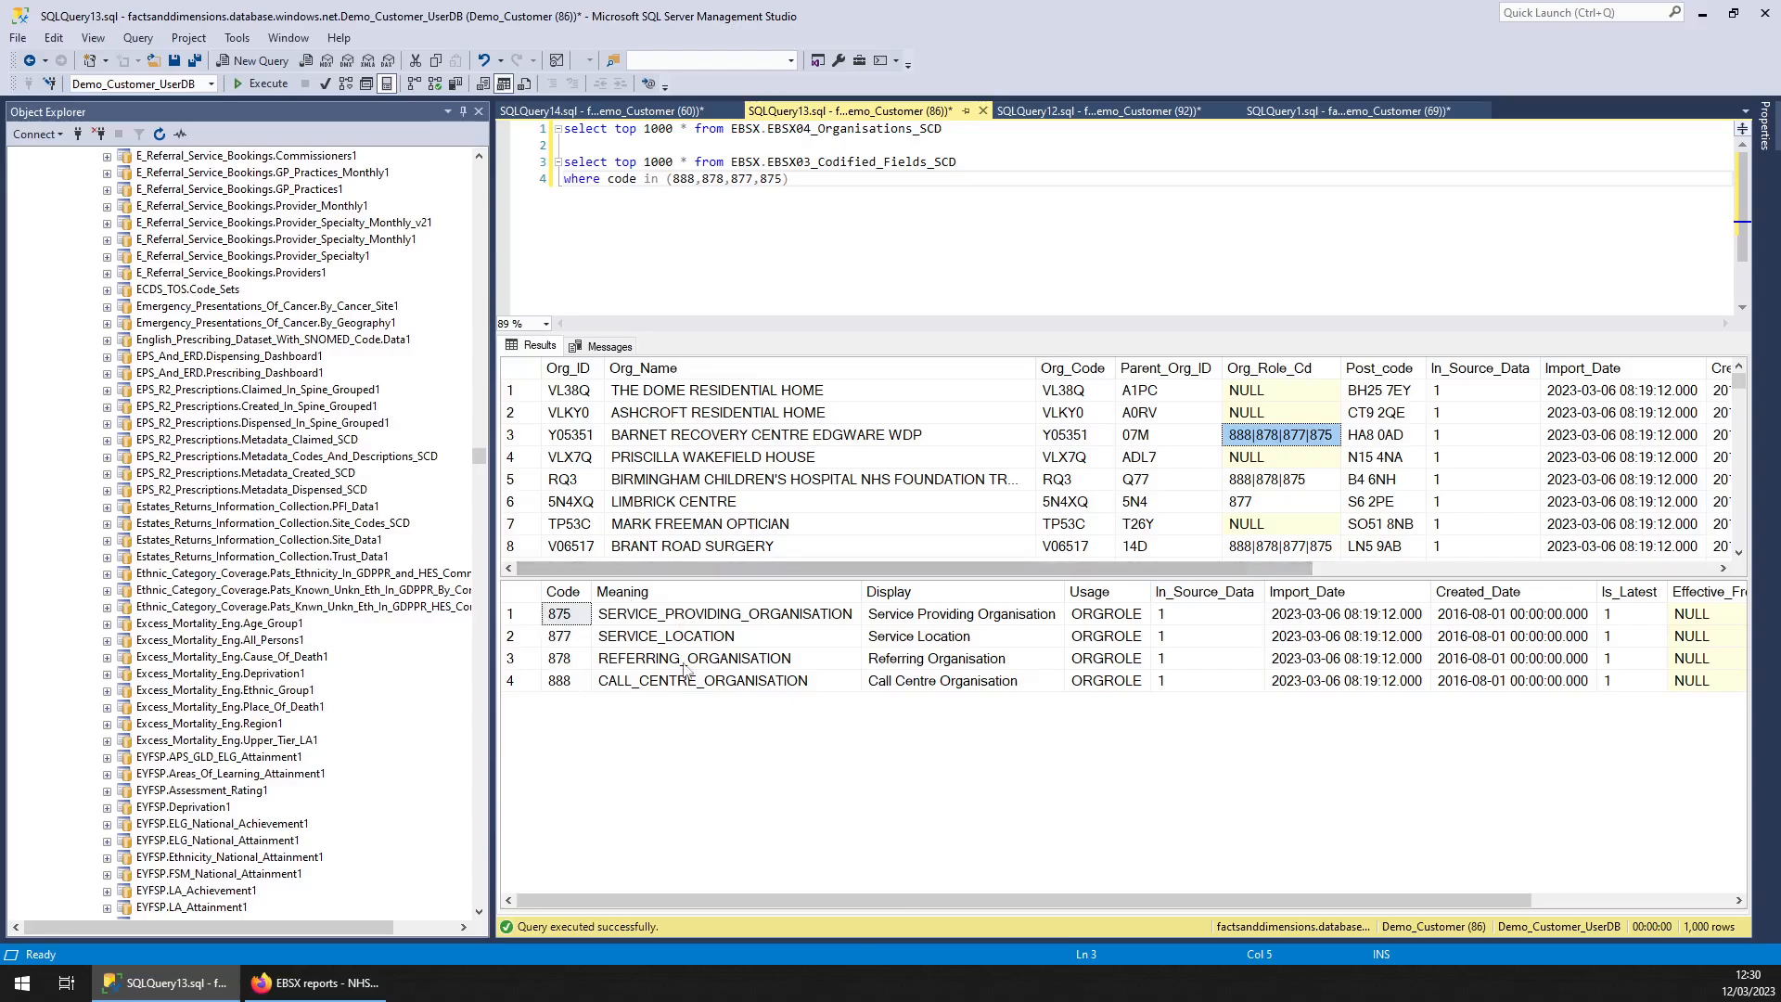
{"action": "left_click", "coordinate": [601, 110]}
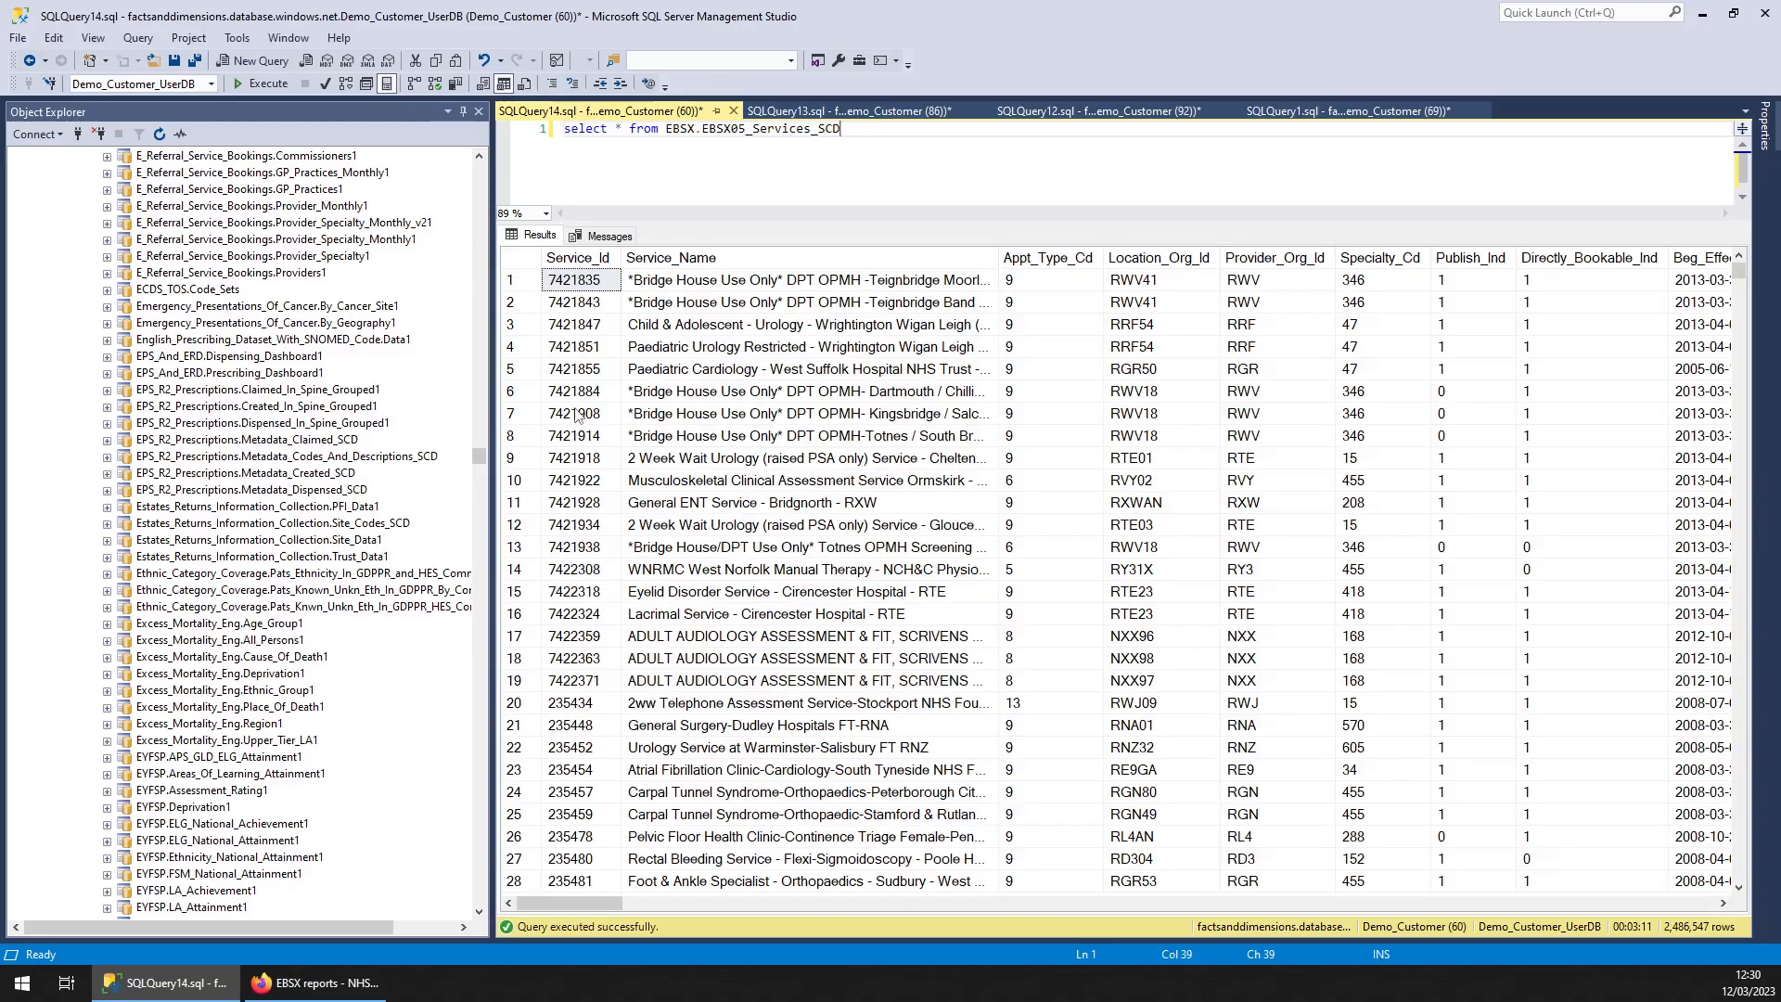
{"action": "mouse_move", "coordinate": [1028, 252]}
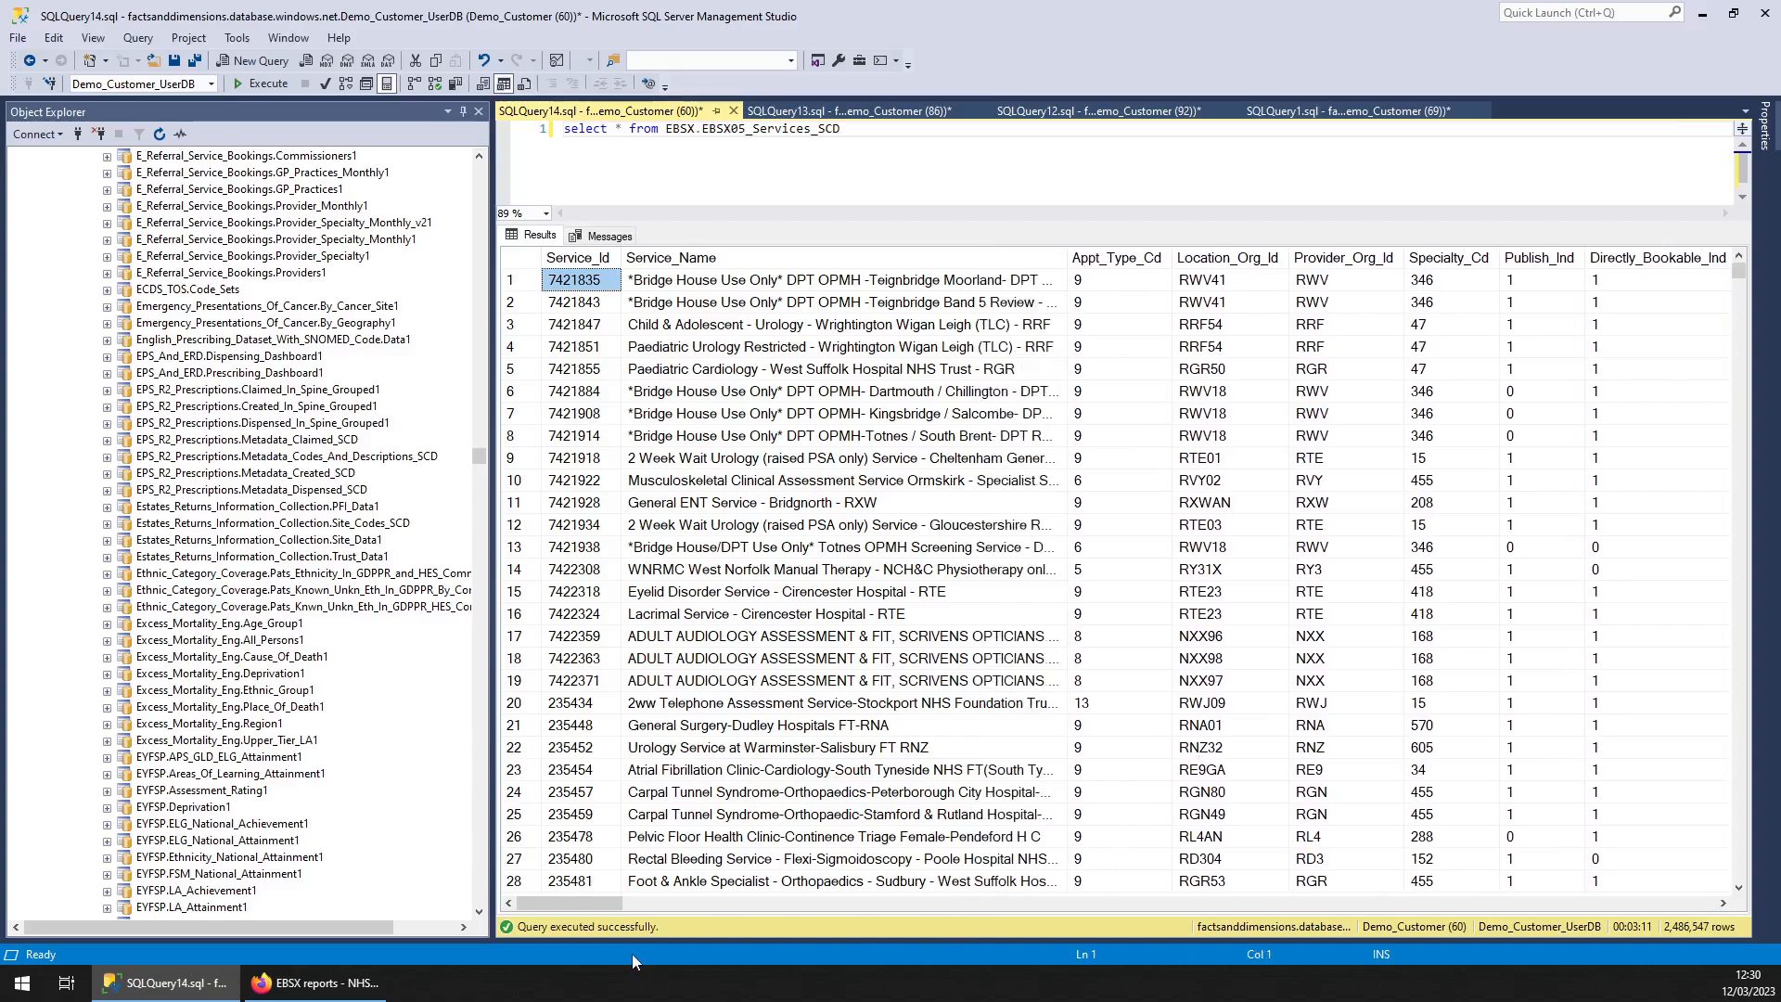
Scan across the 2.4 million-row EBSX05 Services results' columns and back to the start
{"action": "scroll", "scroll_direction": "right", "scroll_amount": 3}
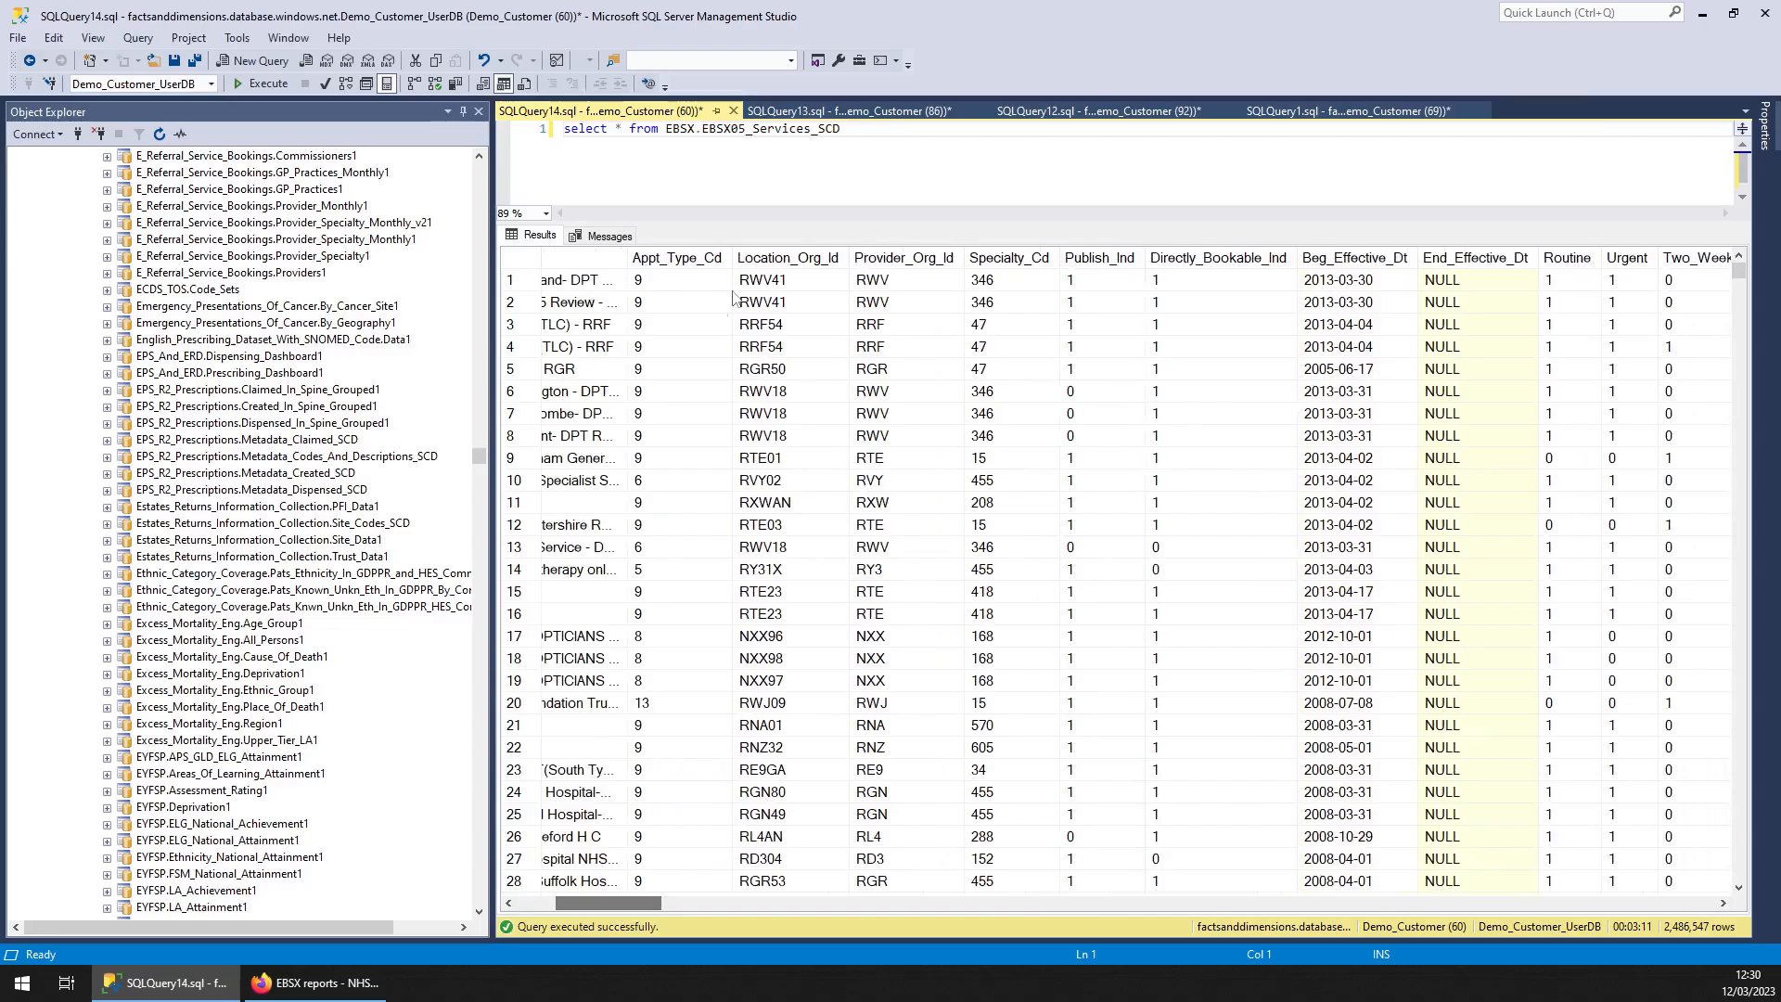
{"action": "scroll", "scroll_direction": "right", "scroll_amount": 3}
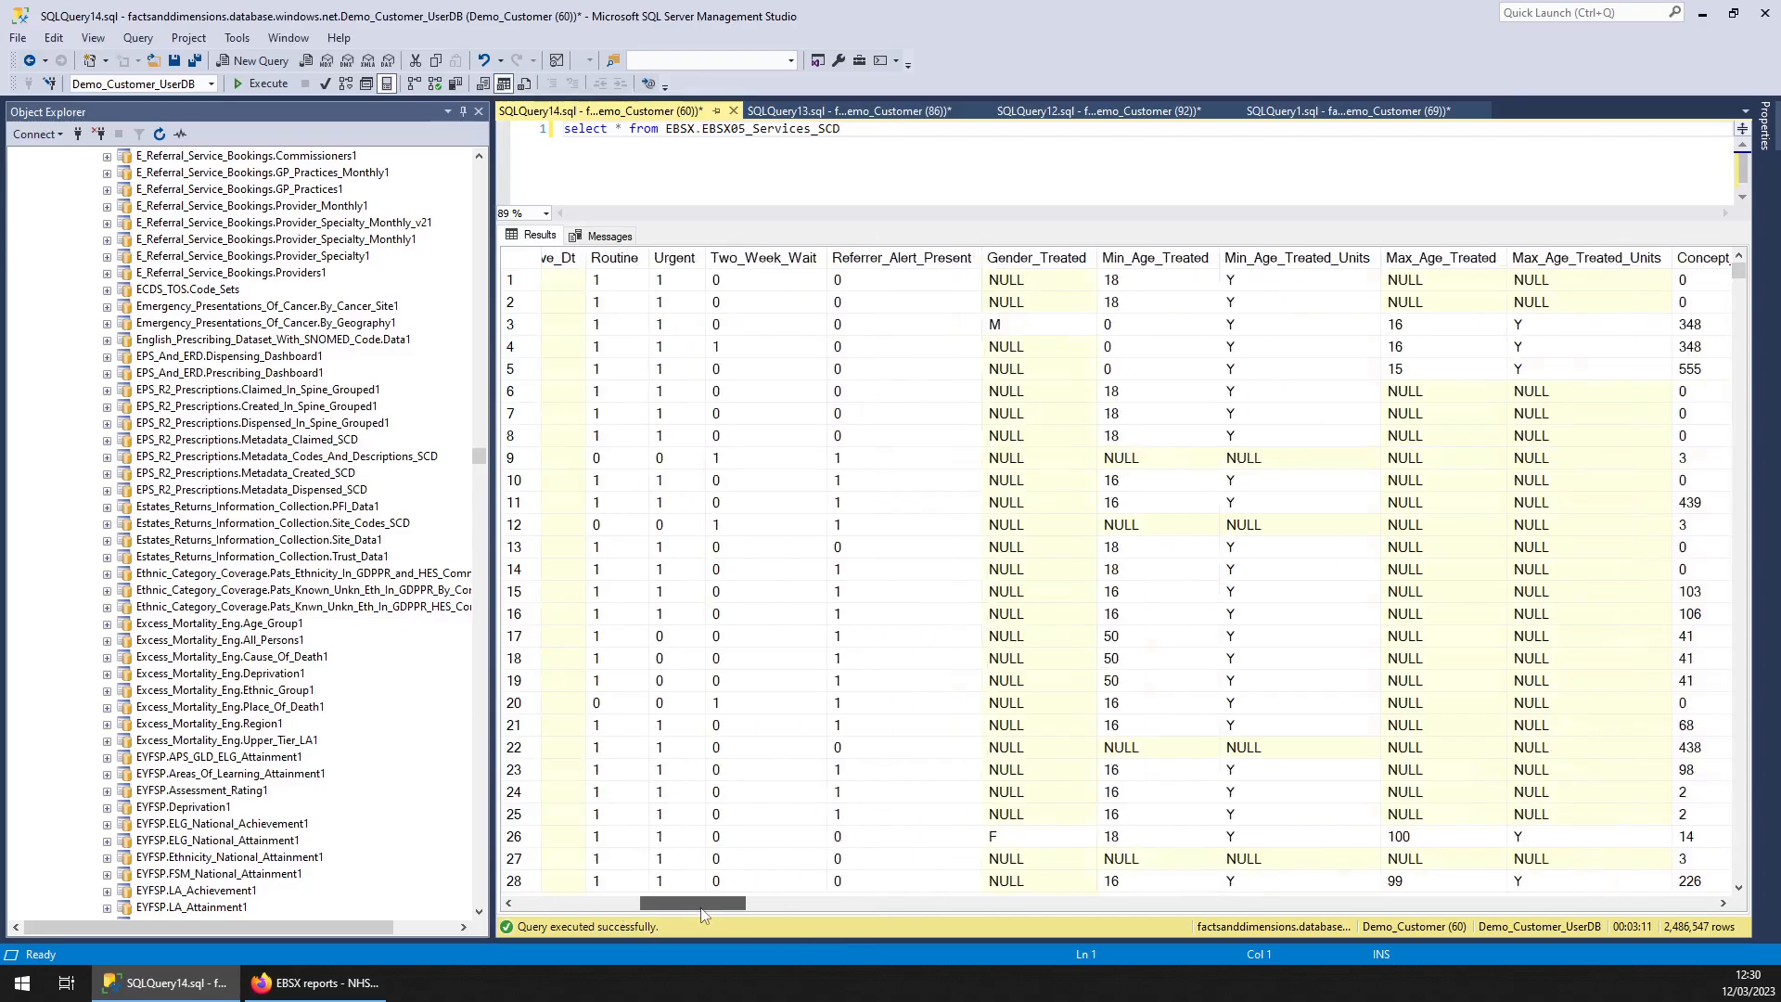
{"action": "scroll", "scroll_direction": "left", "scroll_amount": 3}
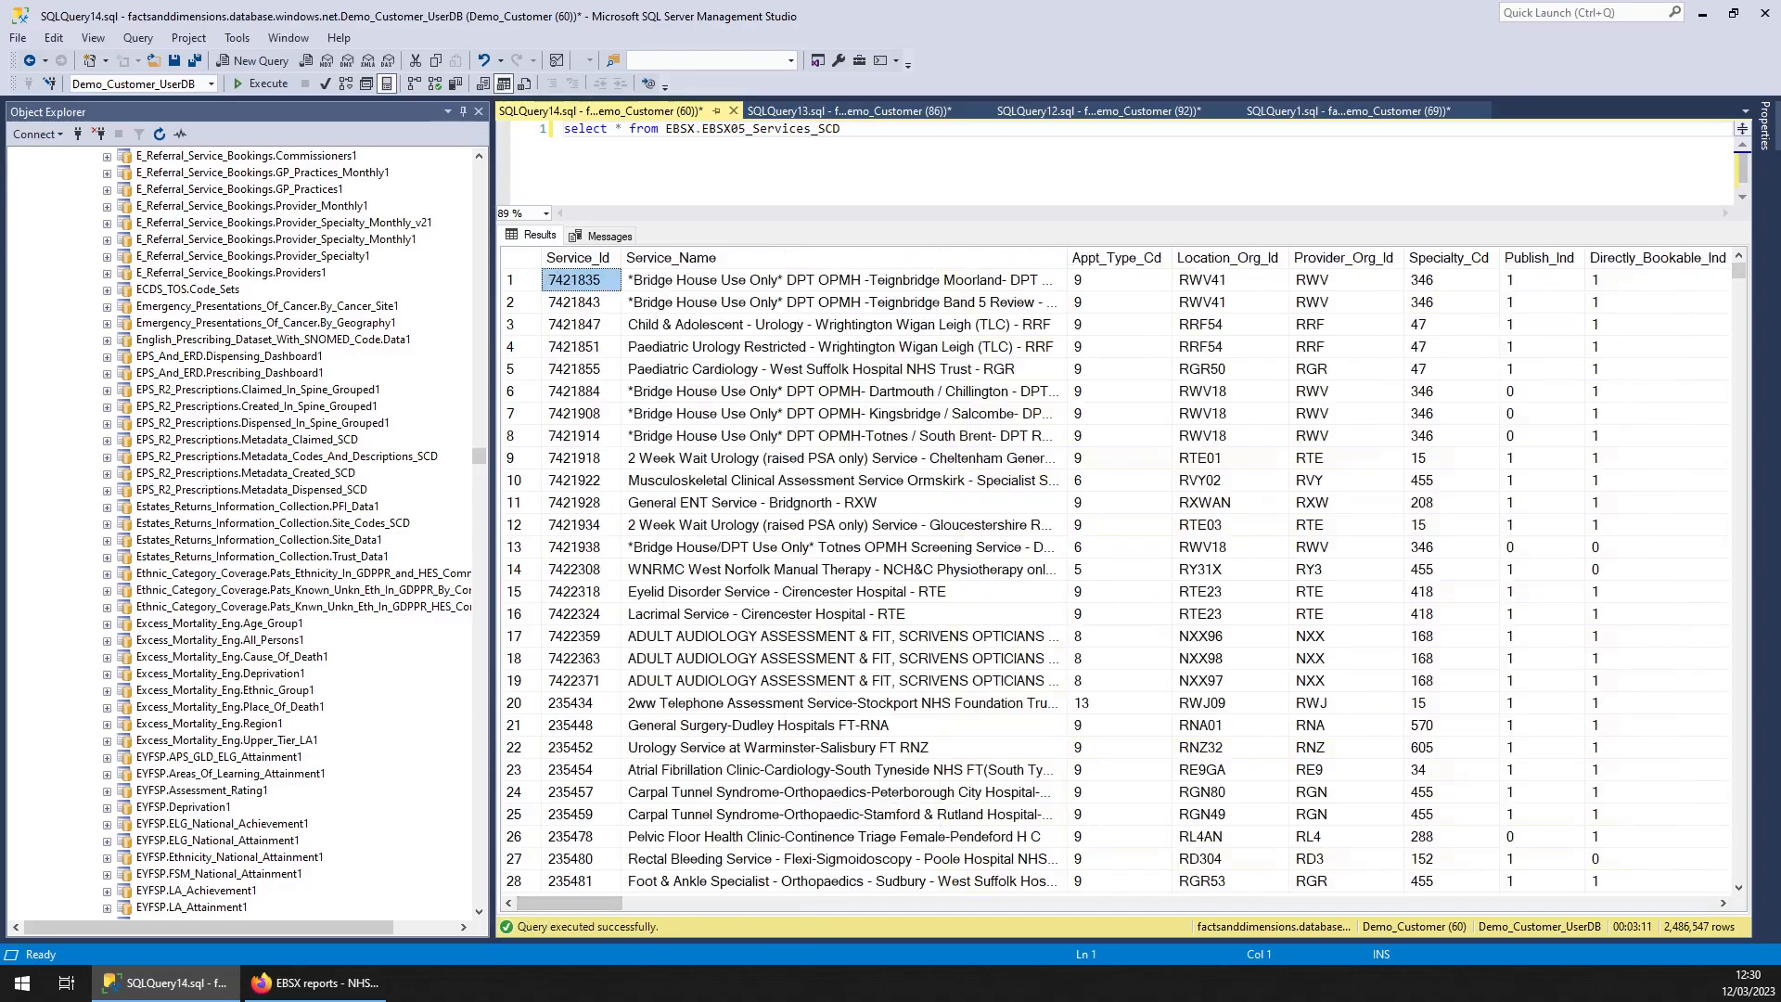
{"action": "left_click", "coordinate": [267, 83]}
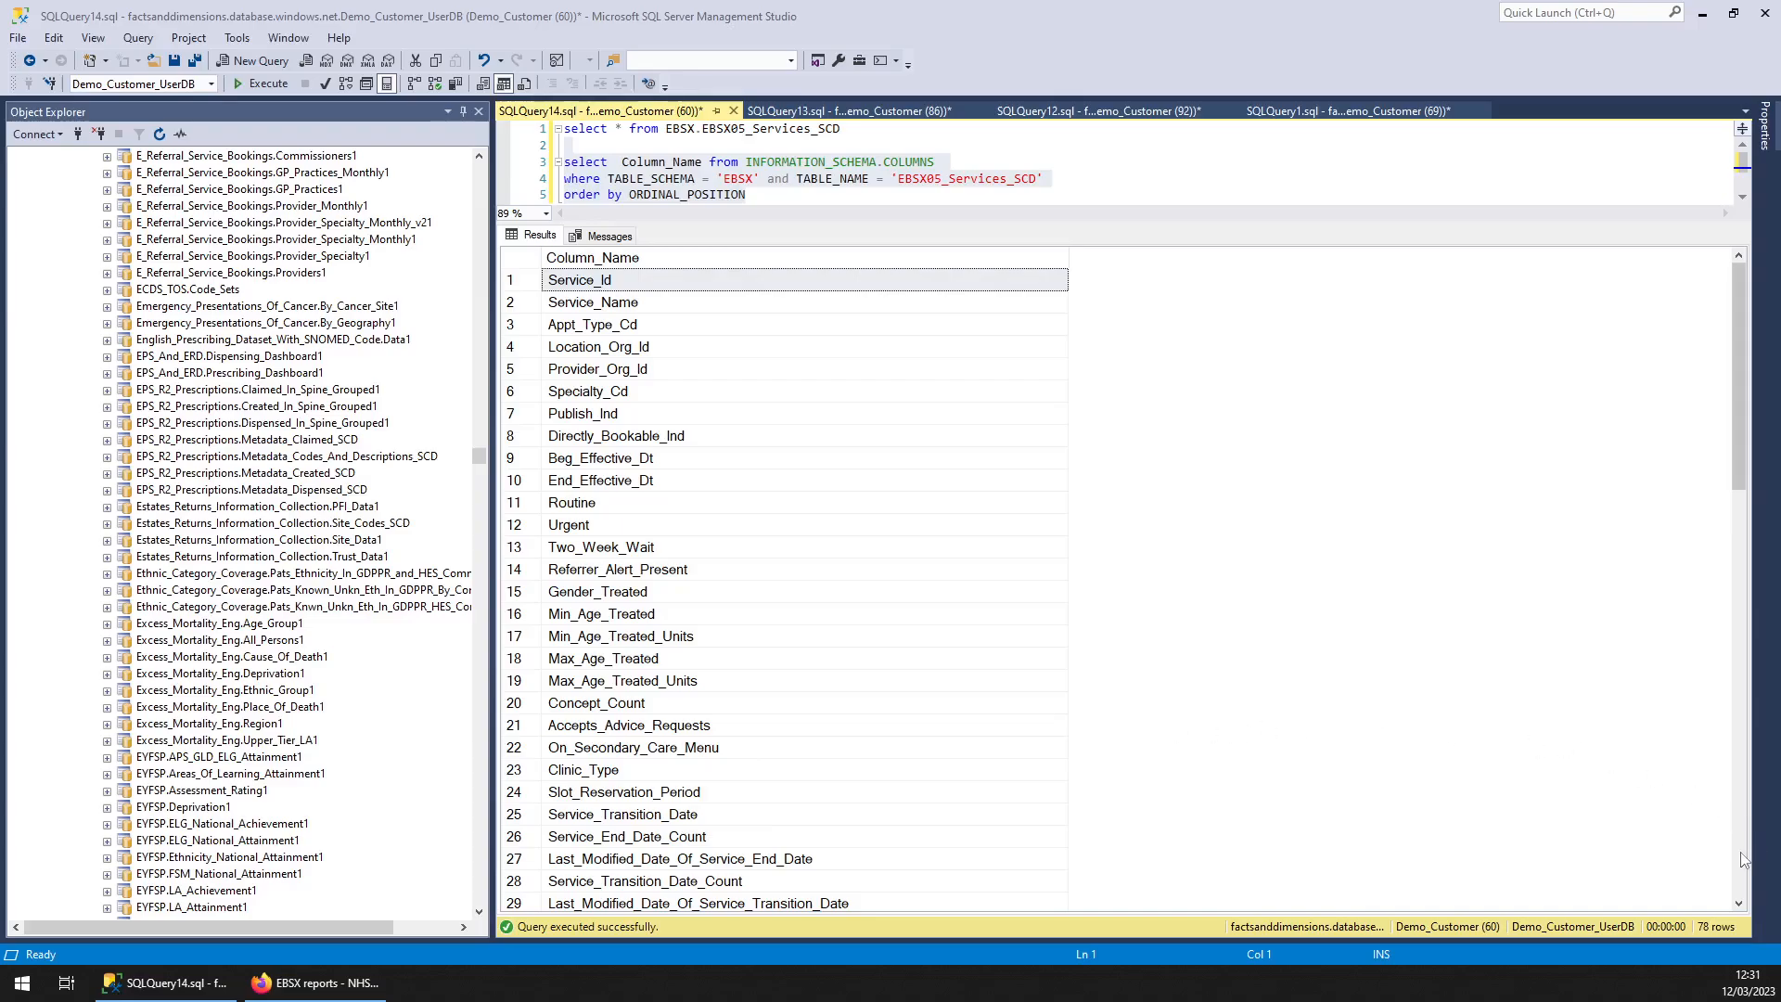
Scroll the EBSX05_Services_SCD column-name list down to its final column, PK_NonStaticID
{"action": "scroll", "scroll_direction": "down", "scroll_amount": 3}
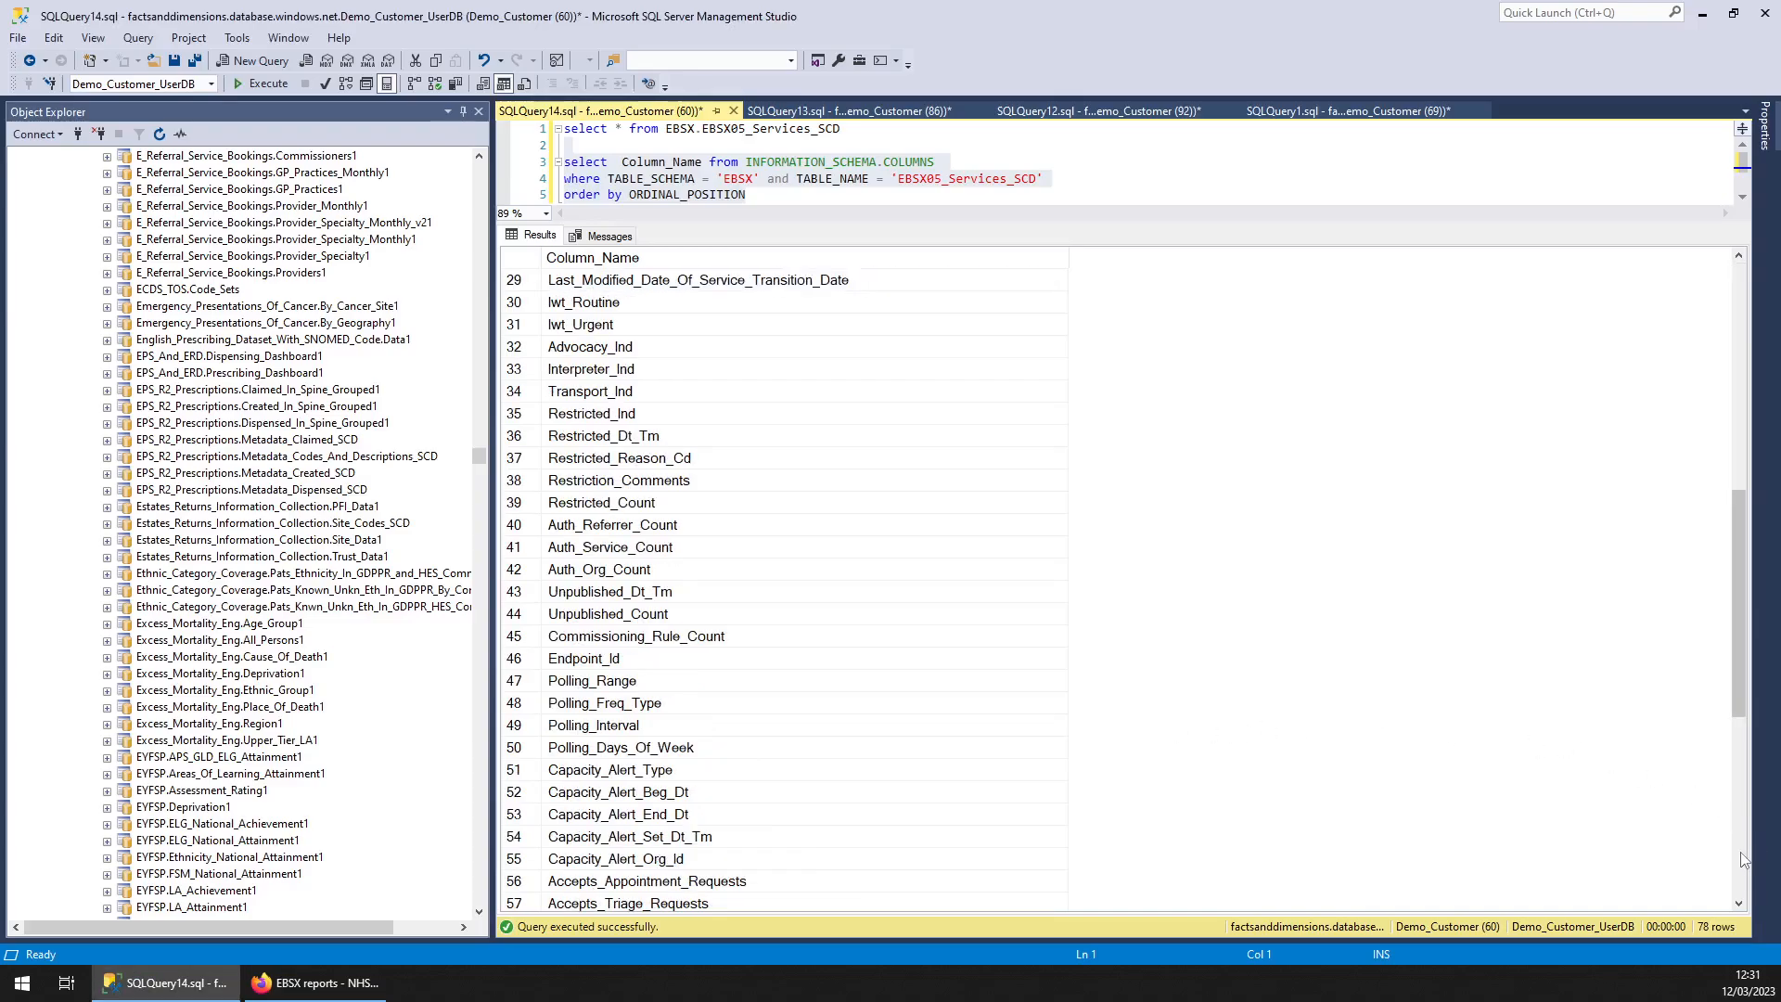
{"action": "scroll", "scroll_direction": "down", "scroll_amount": 3}
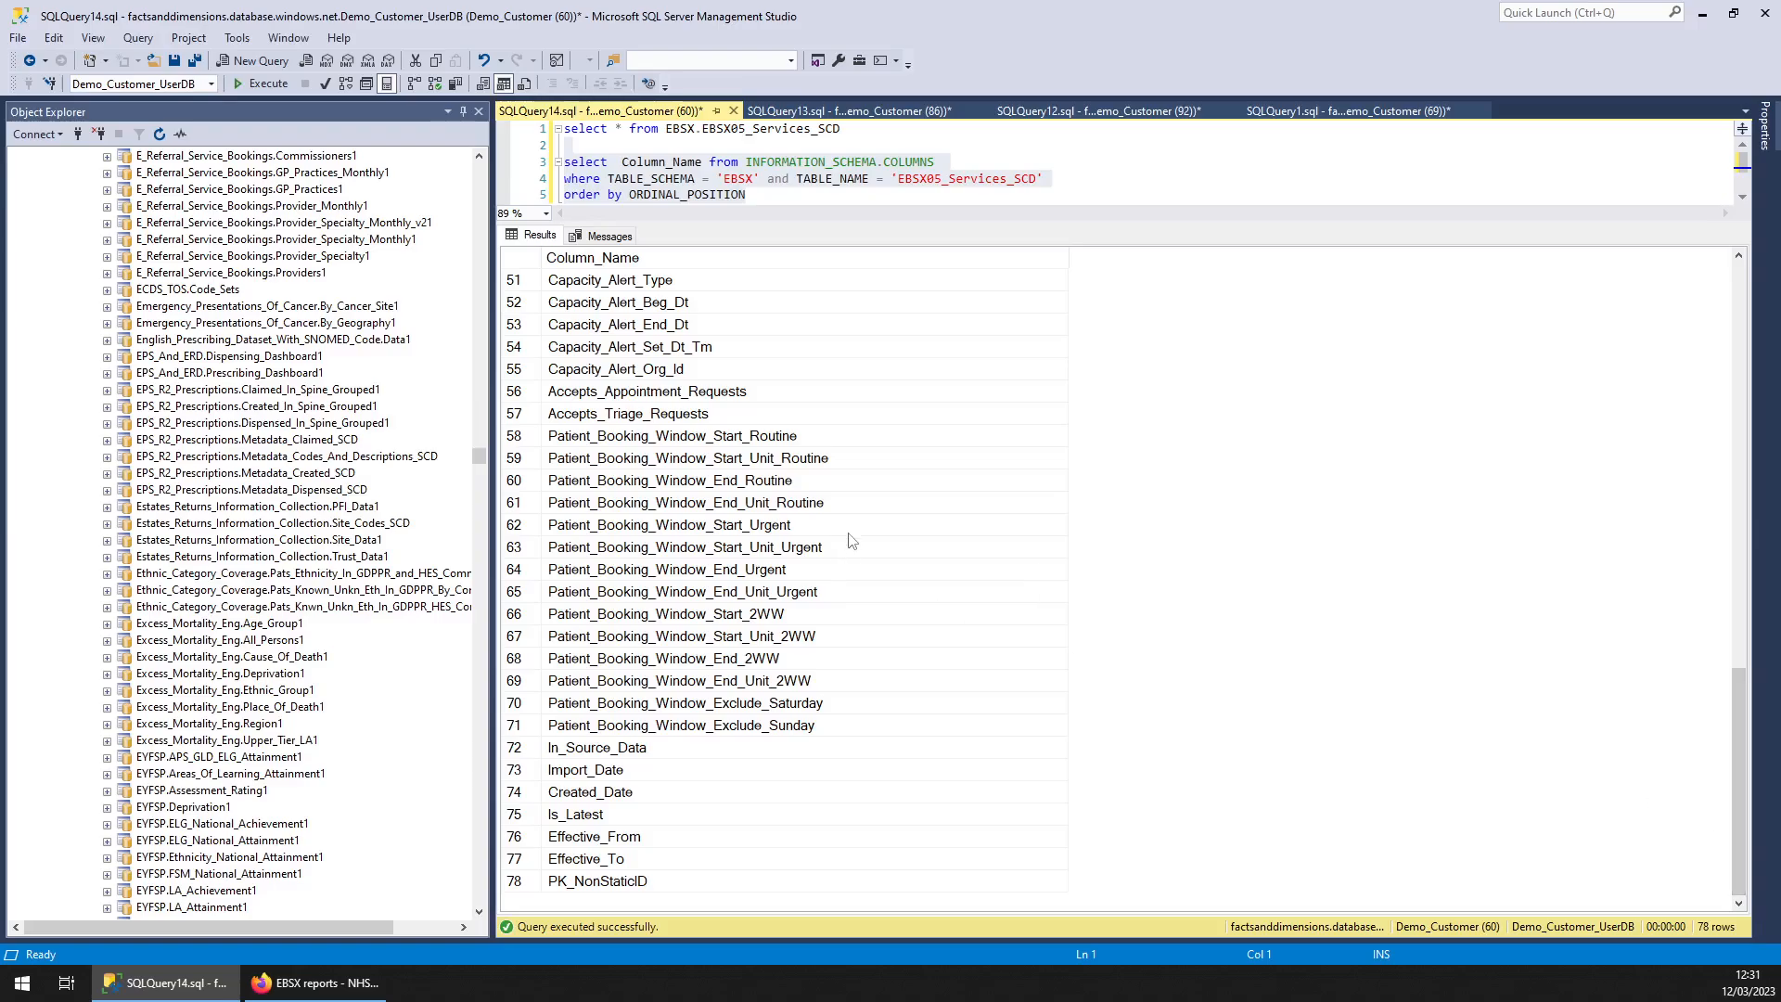